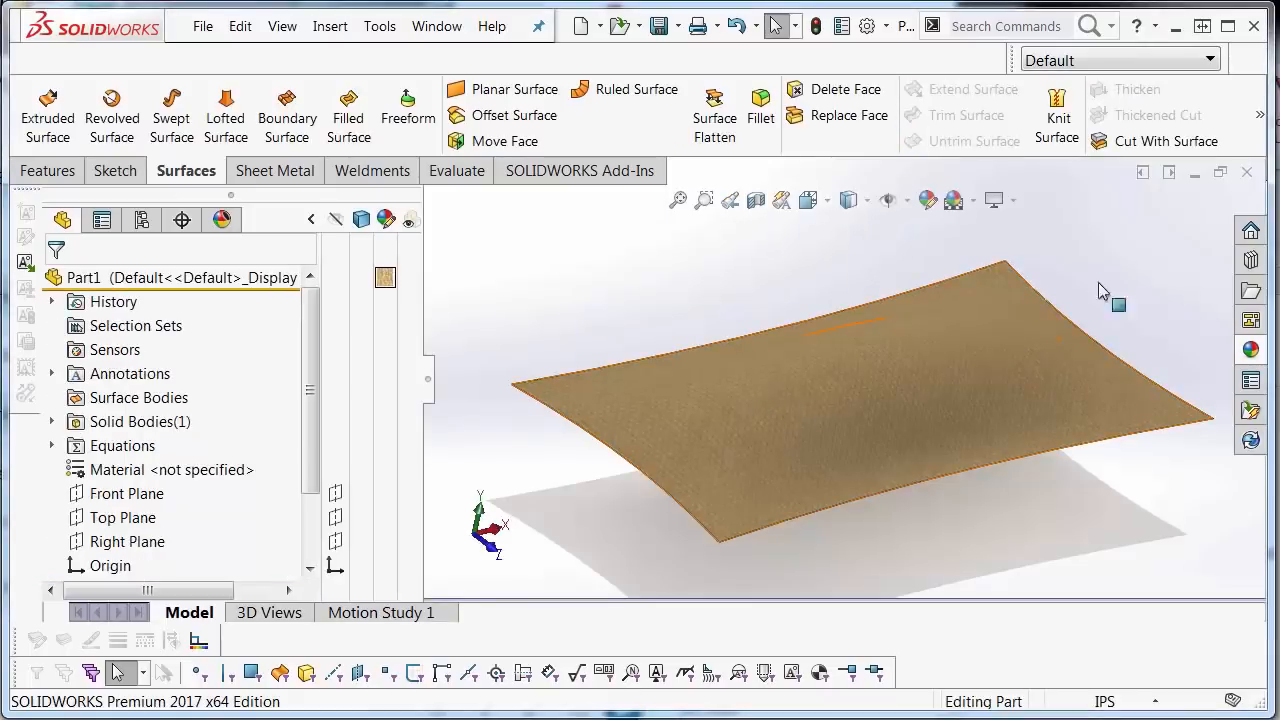
# Rotate the finished pillow model to show its shape before opening the starting part
pyautogui.moveTo(1100, 290); pyautogui.dragTo(838, 324)
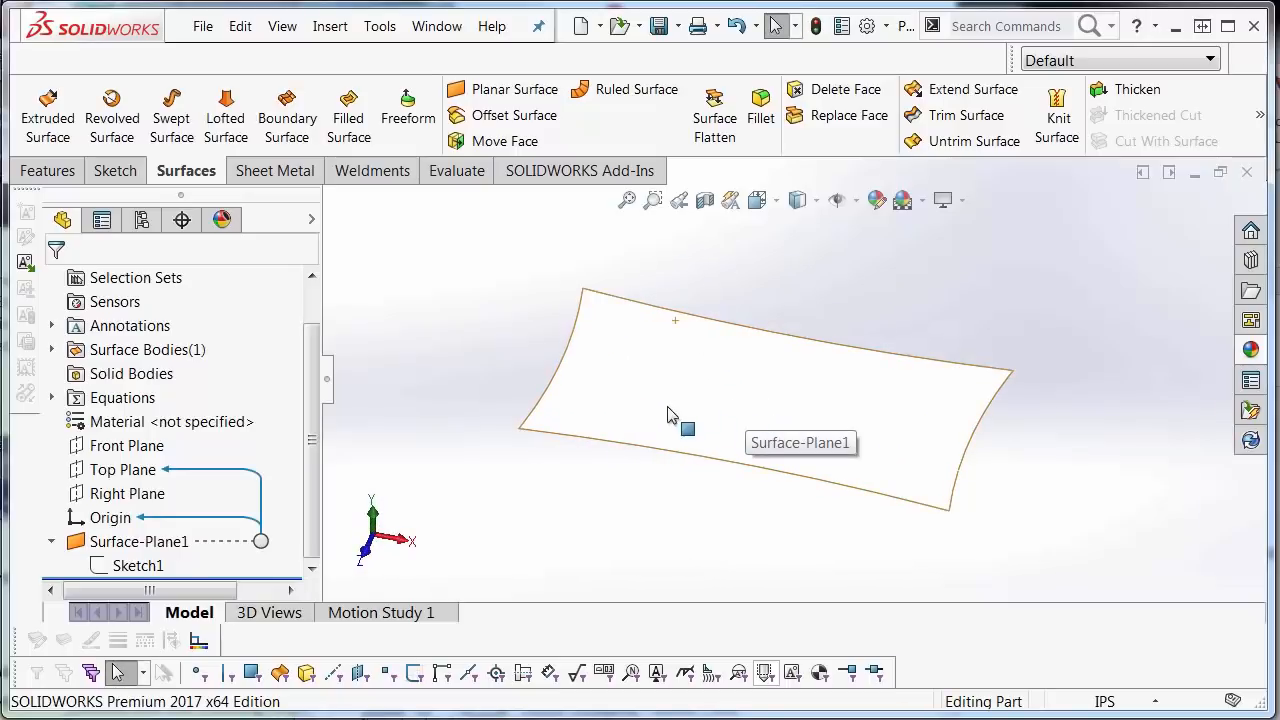
pyautogui.moveTo(408, 110)
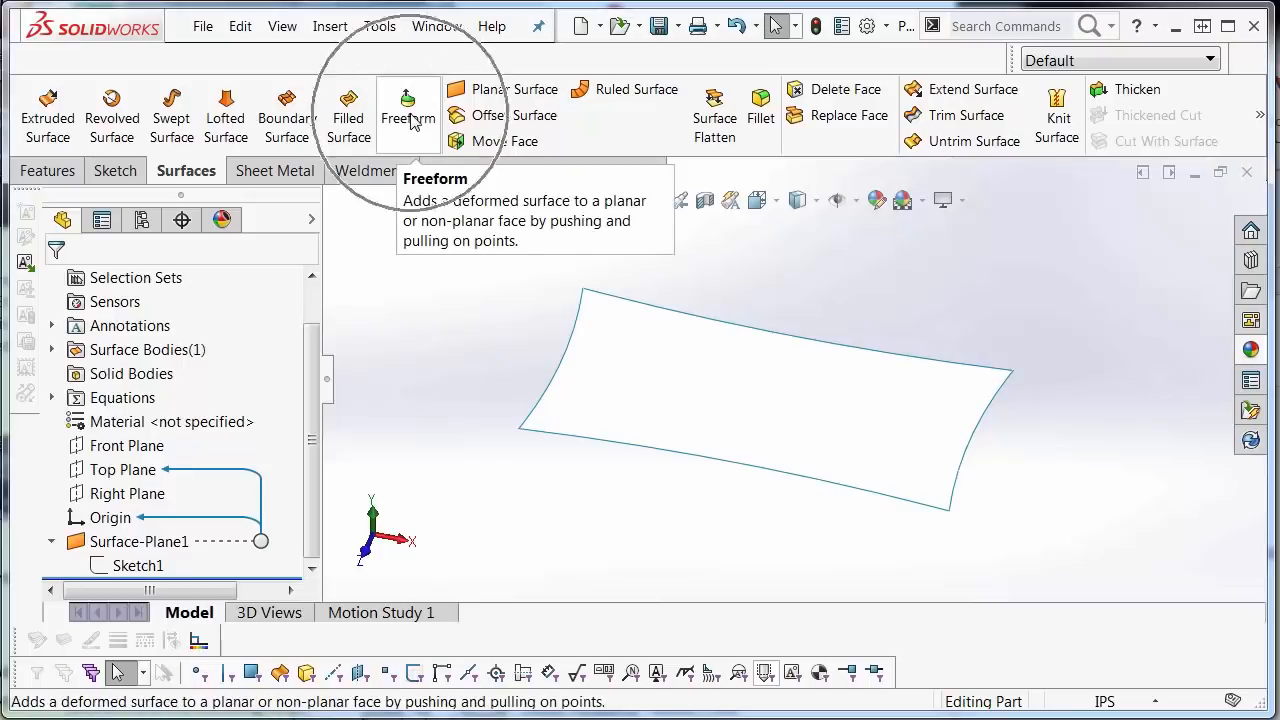
pyautogui.click(328, 26)
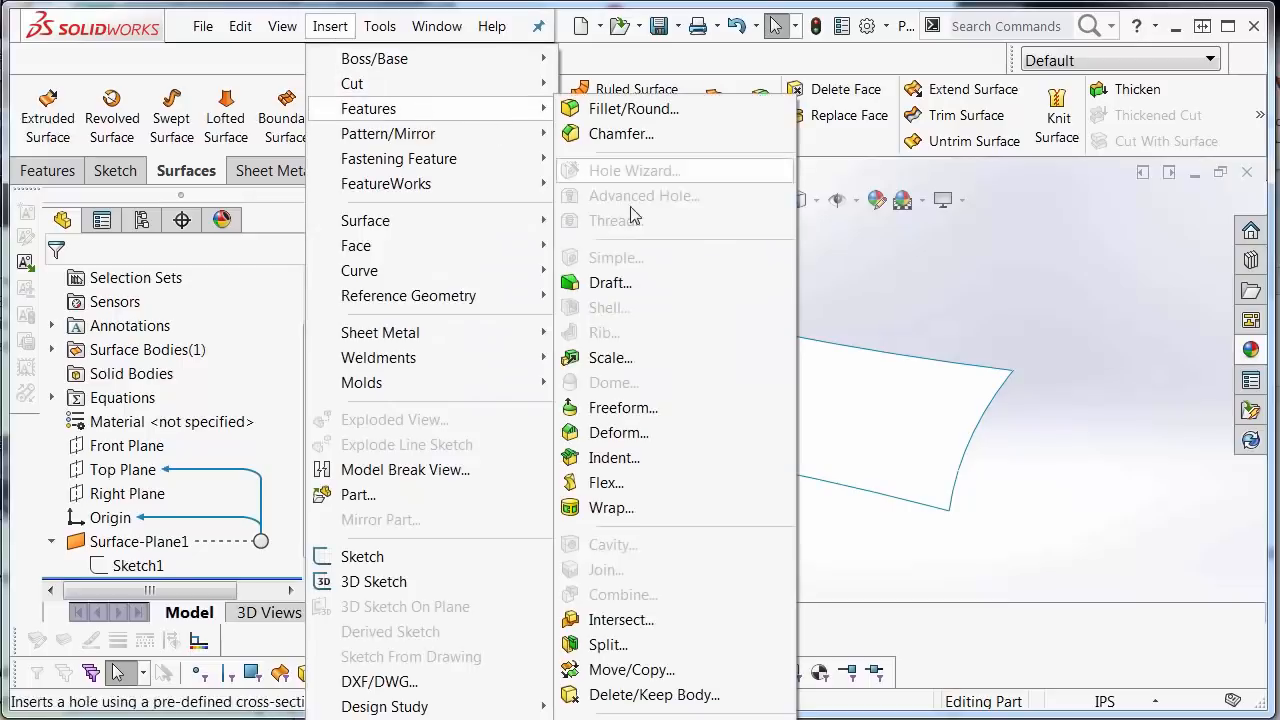
pyautogui.moveTo(710, 396)
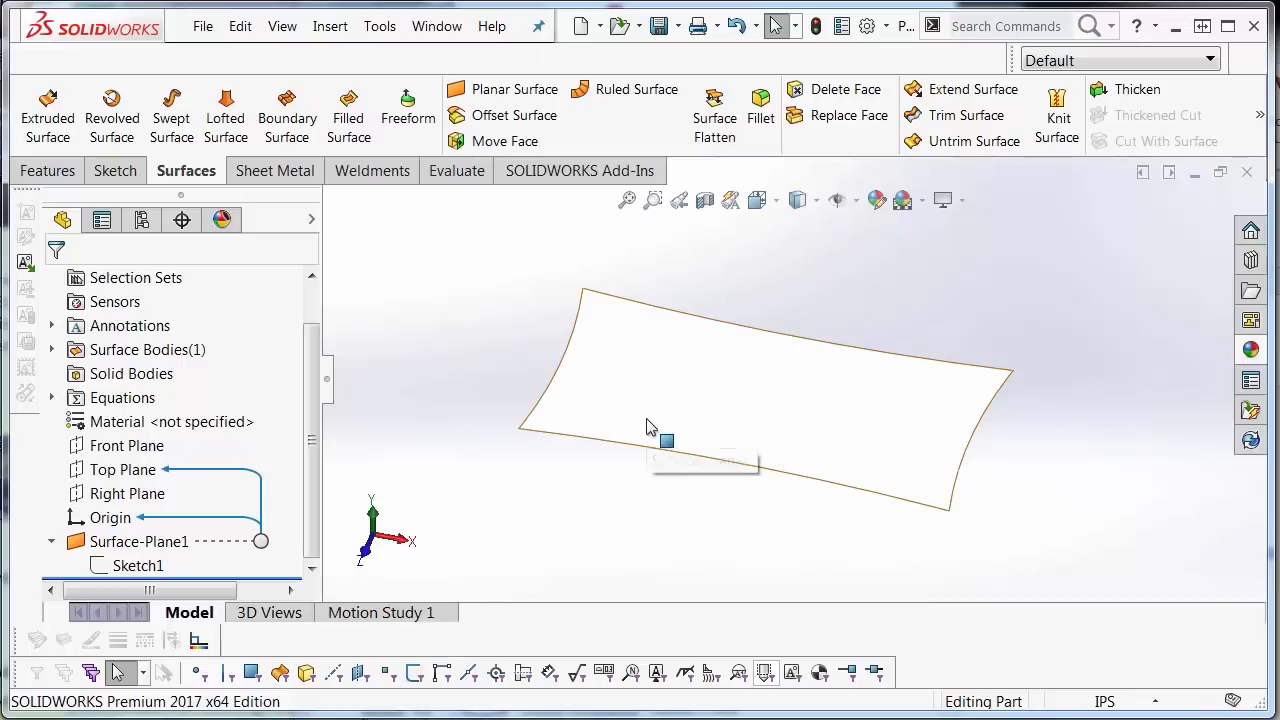
pyautogui.moveTo(632, 408)
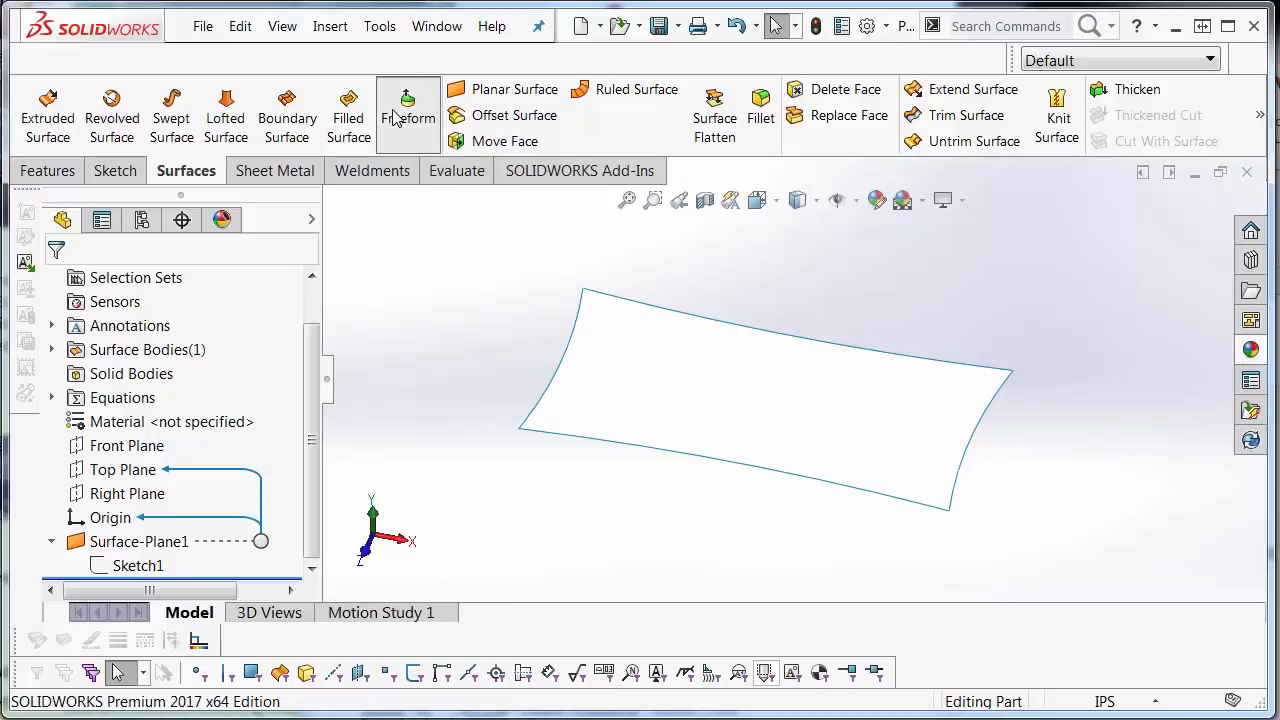
# Start Freeform on the planar face with a User defined coordinate system, accepting the discard warning
pyautogui.click(408, 112)
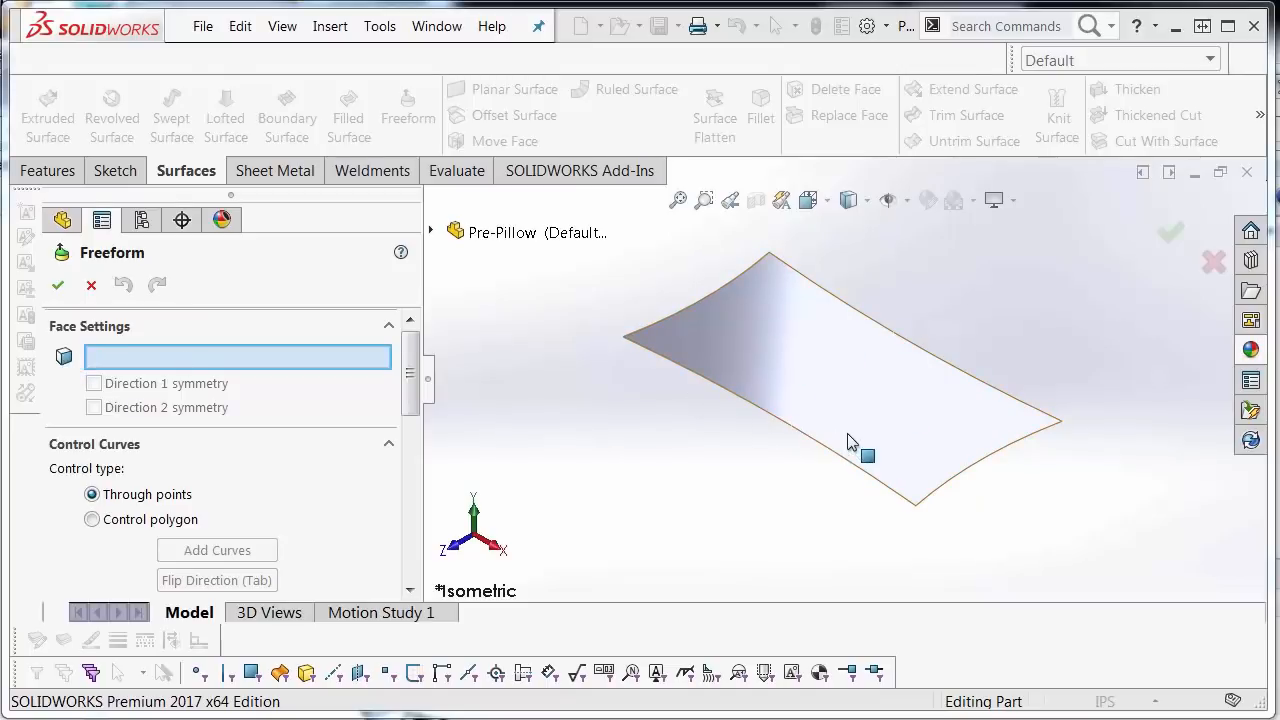
pyautogui.moveTo(890, 414)
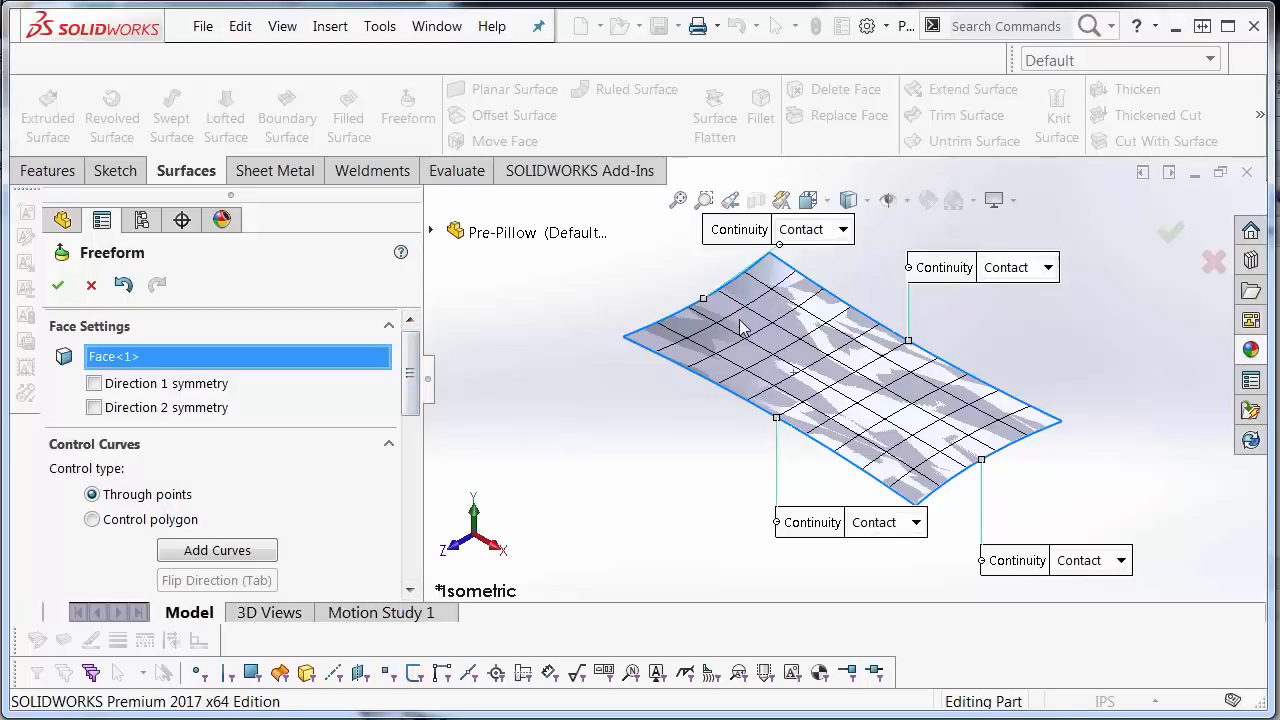
pyautogui.moveTo(436, 396)
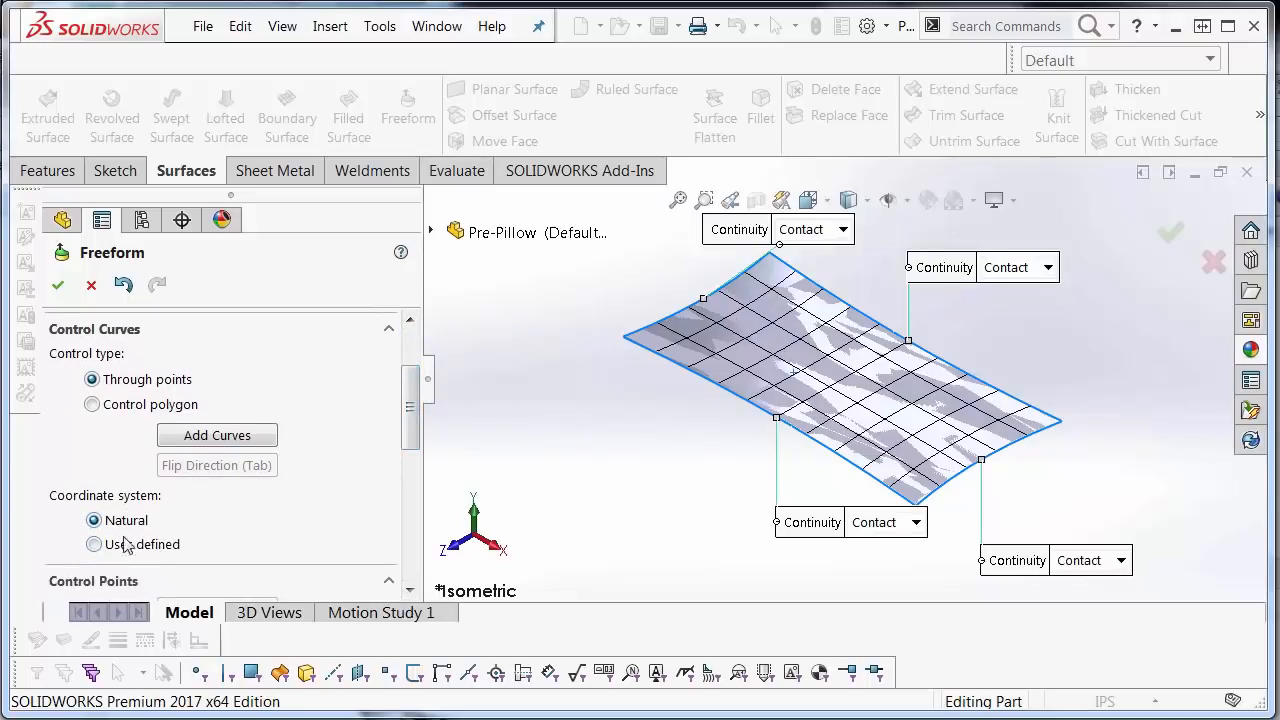
pyautogui.click(92, 544)
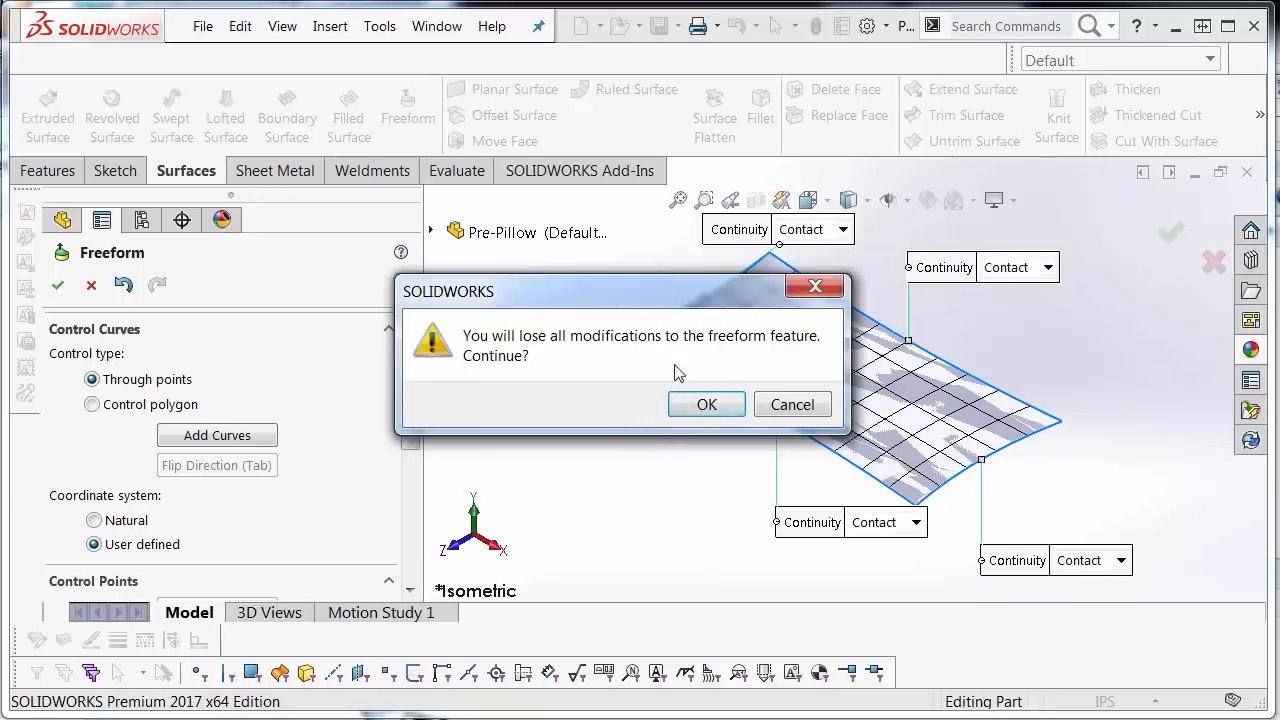
pyautogui.click(706, 404)
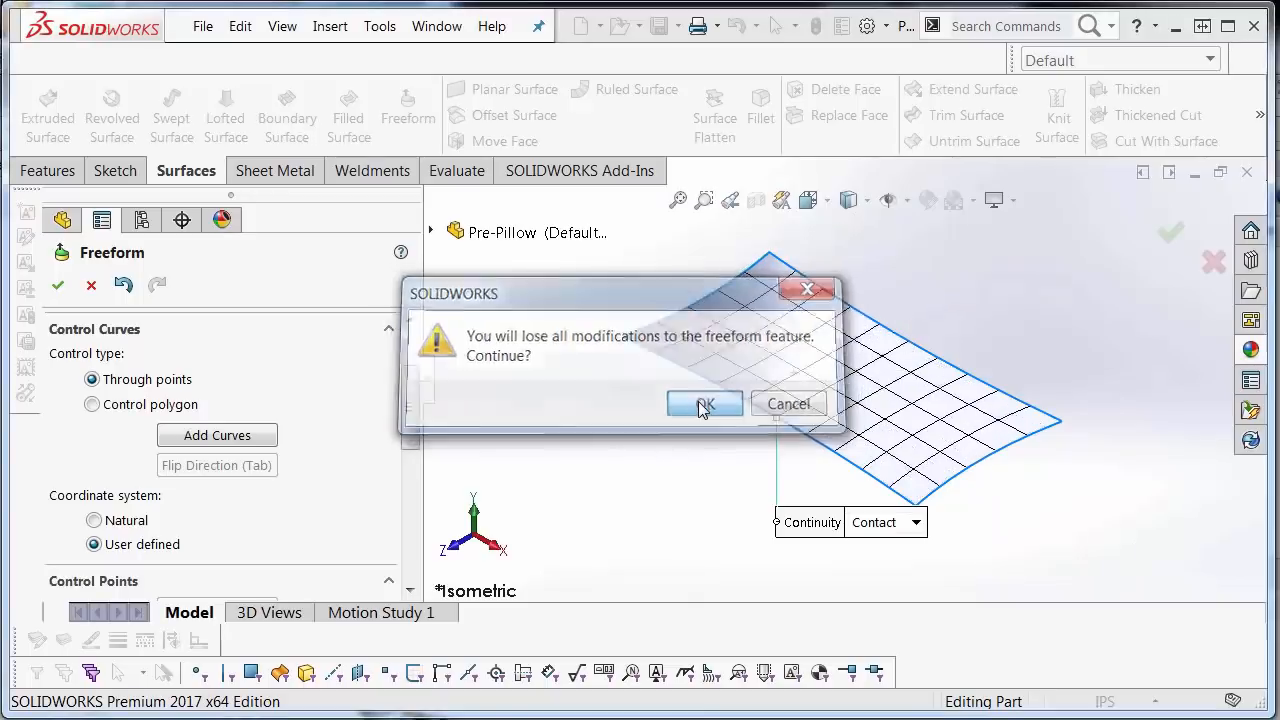
# Return the Freeform coordinate system to Natural and accept the discard warning
pyautogui.click(704, 404)
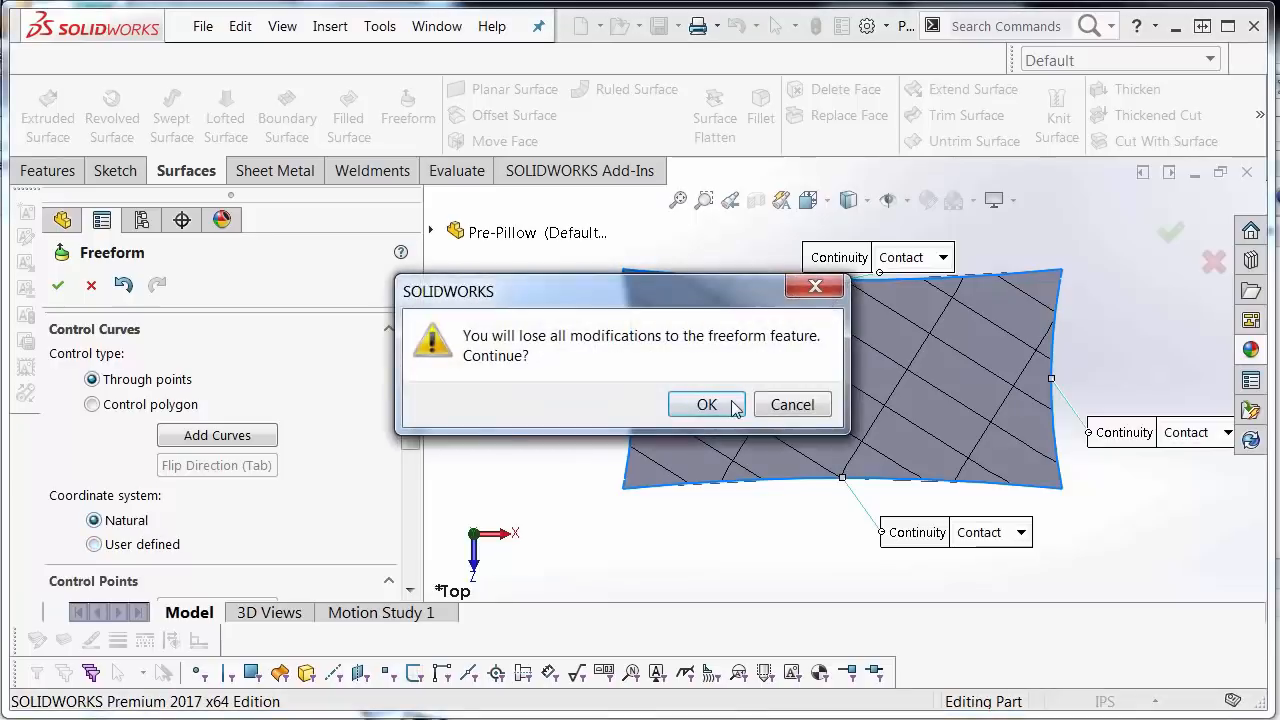
pyautogui.click(706, 404)
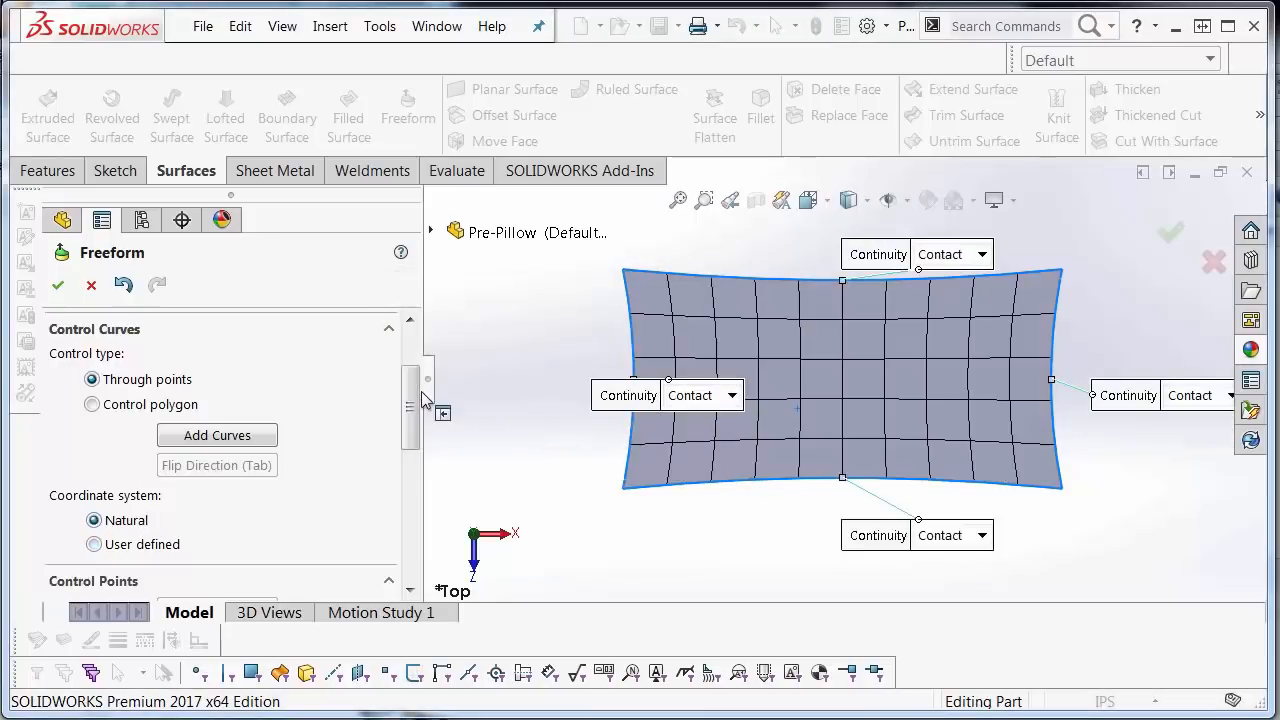
# Raise the Freeform preview mesh density several notches under Display
pyautogui.moveTo(410, 400); pyautogui.dragTo(410, 520)
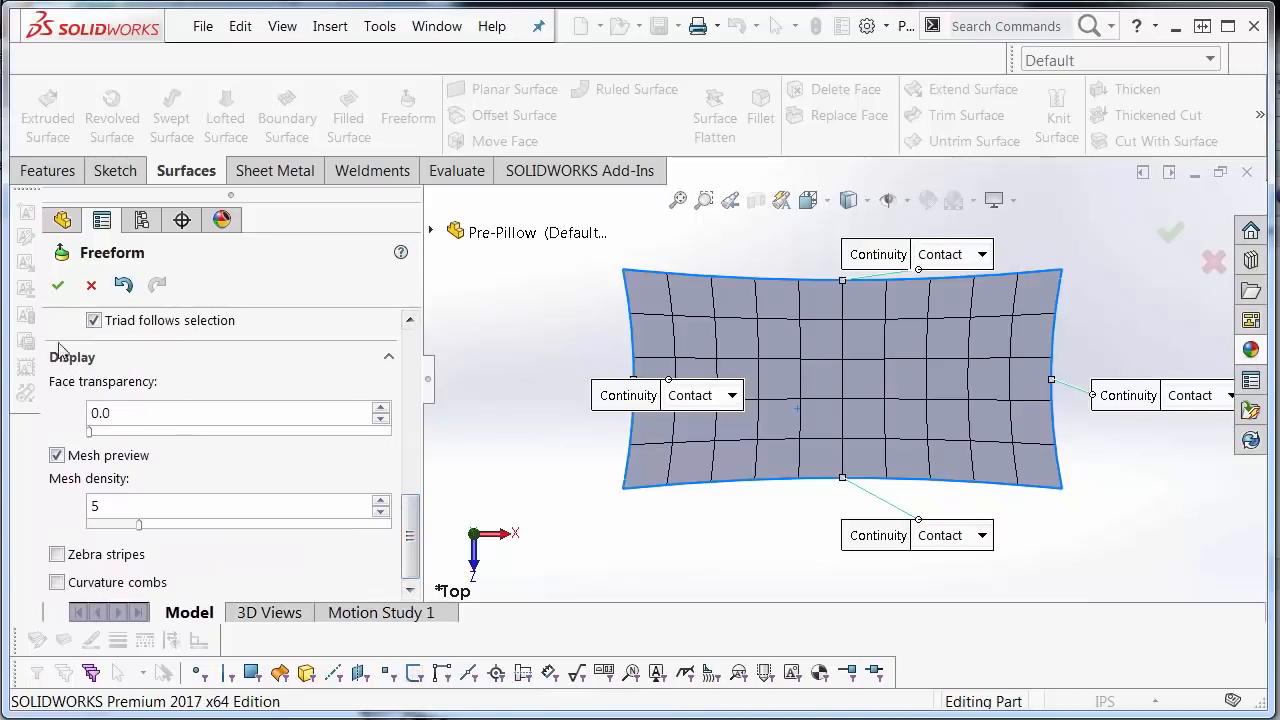
pyautogui.moveTo(144, 532)
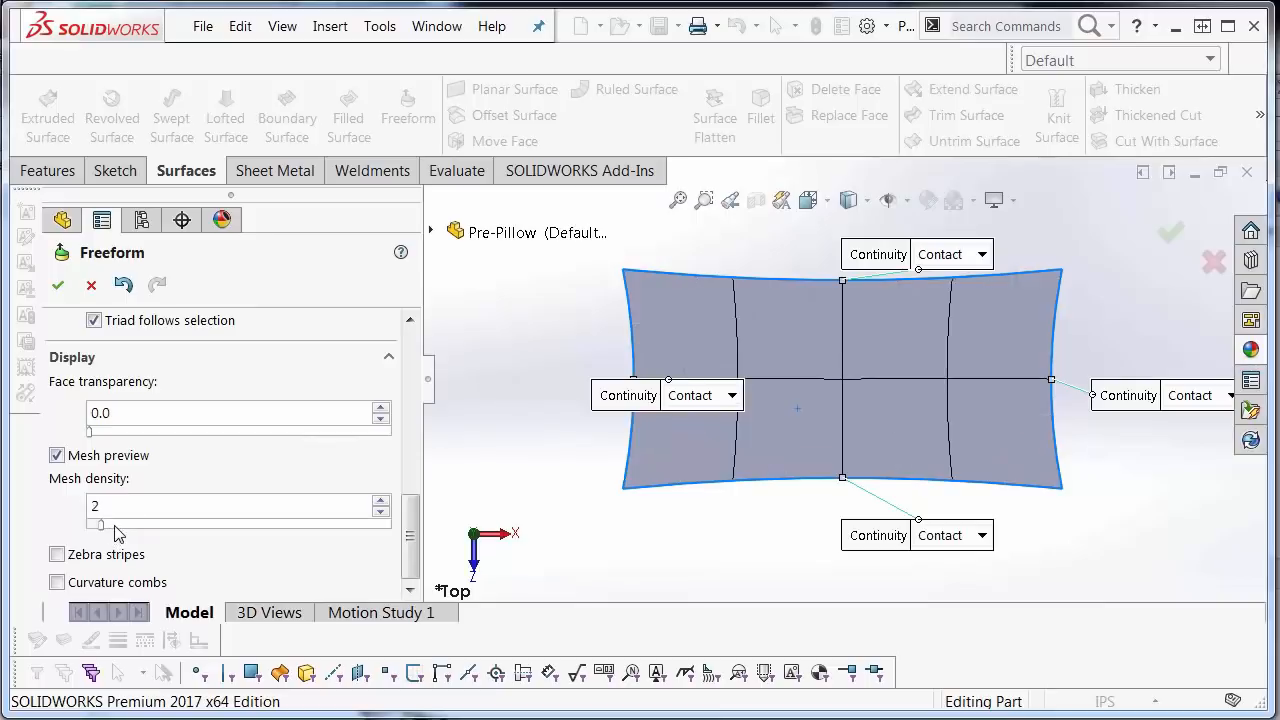
pyautogui.click(380, 500)
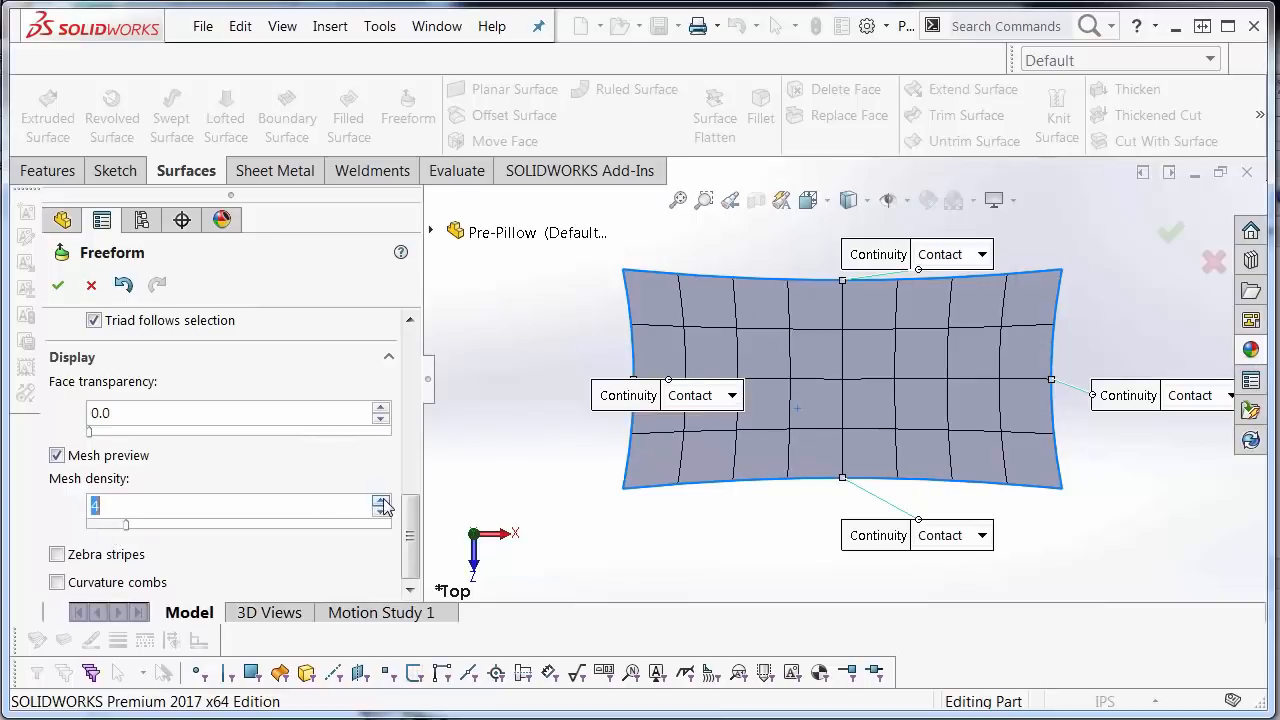
pyautogui.click(380, 500)
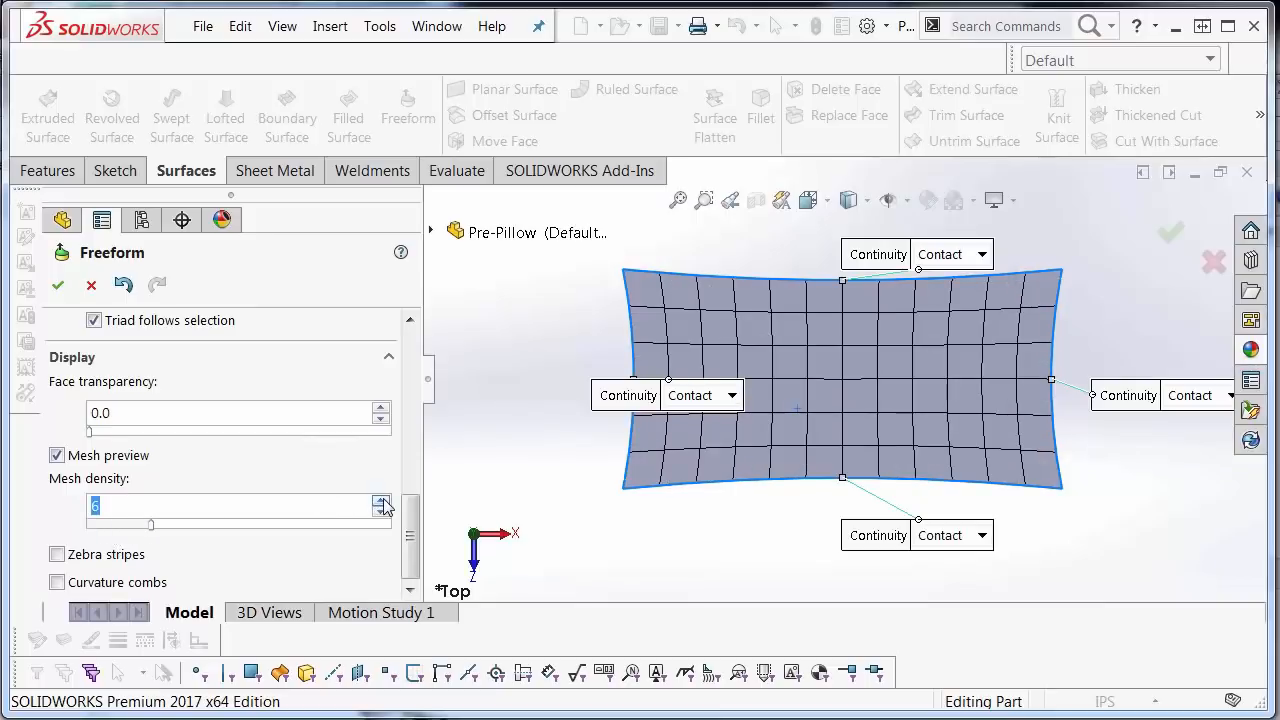
pyautogui.click(380, 502)
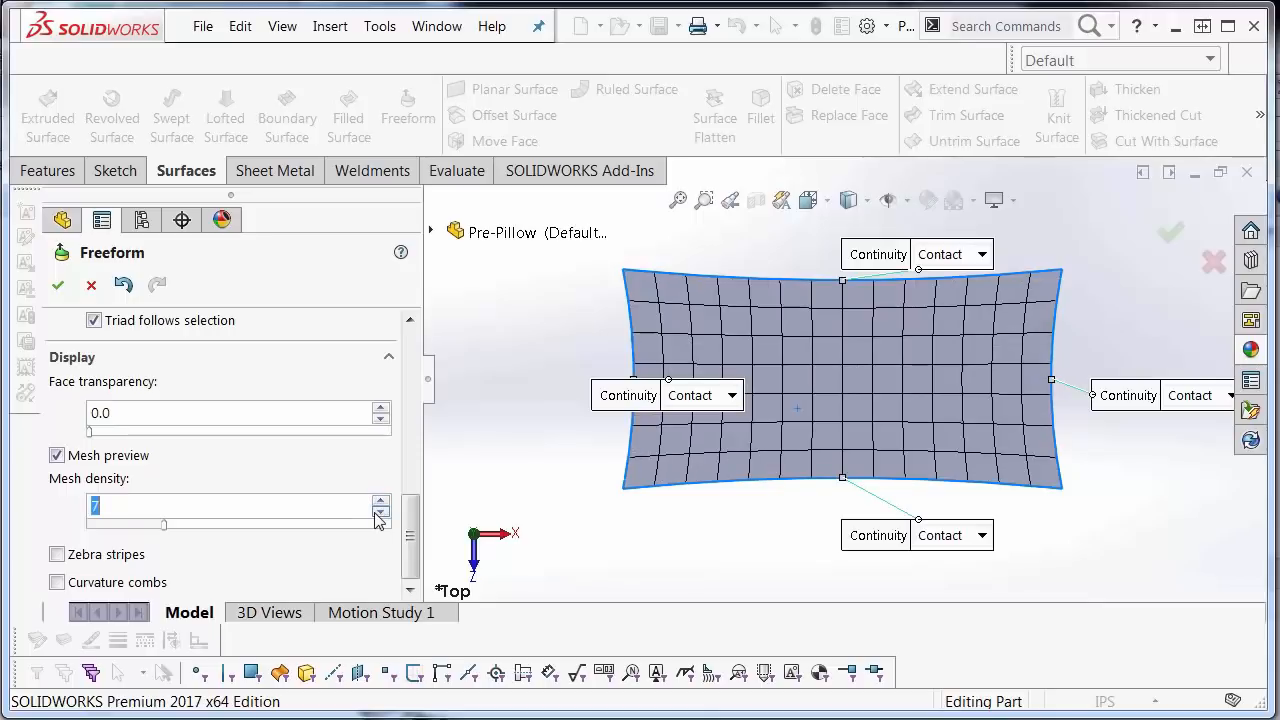
pyautogui.click(380, 512)
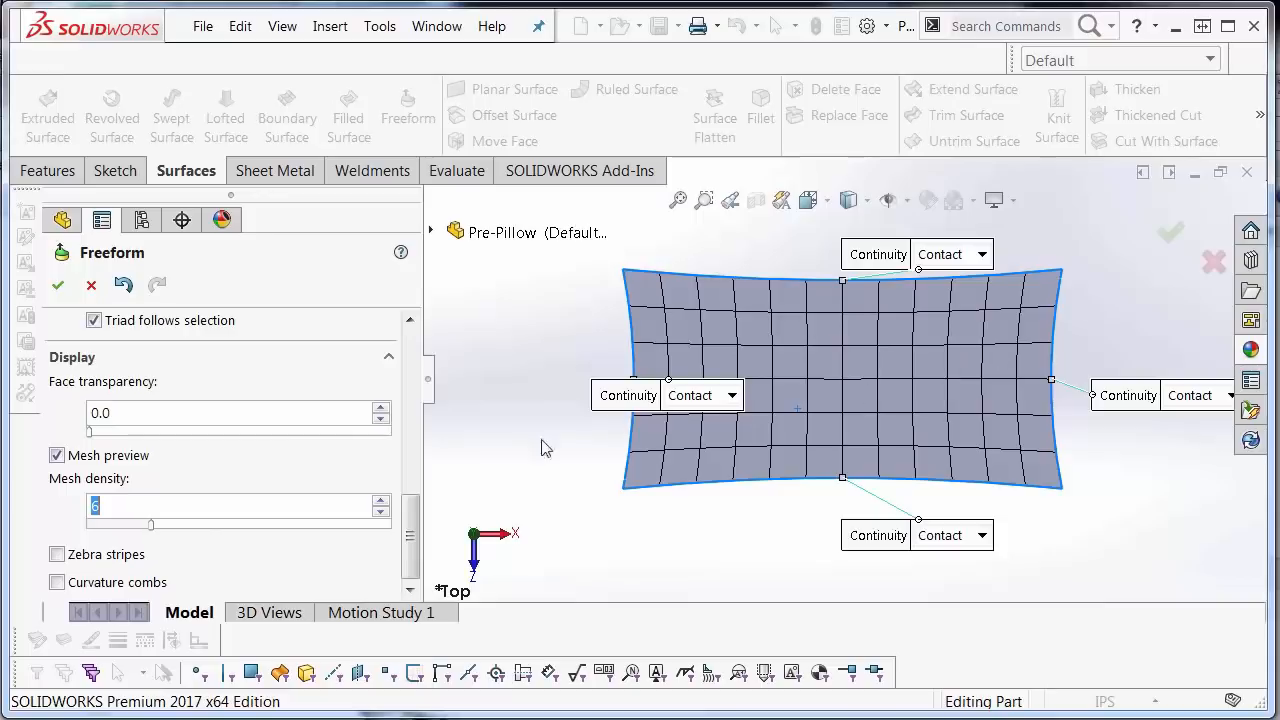
pyautogui.click(380, 516)
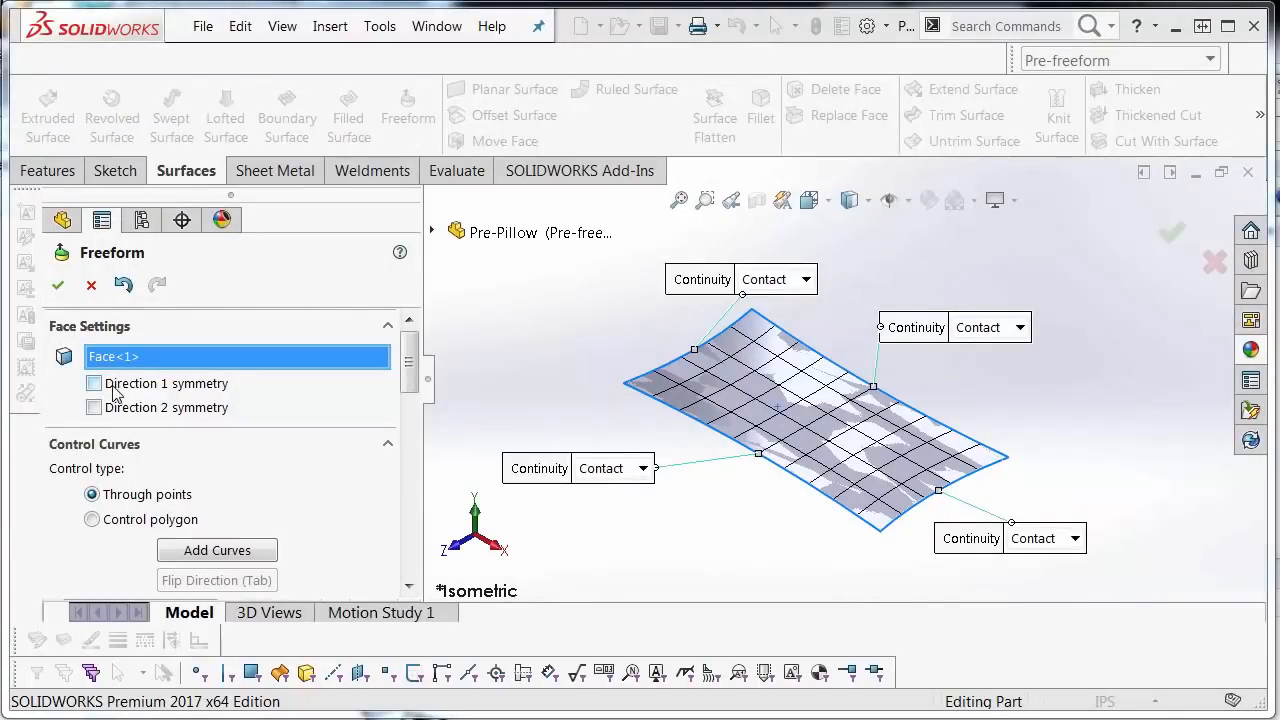
# Enable Direction 1 symmetry on the Freeform mesh of Face<1>
pyautogui.click(92, 384)
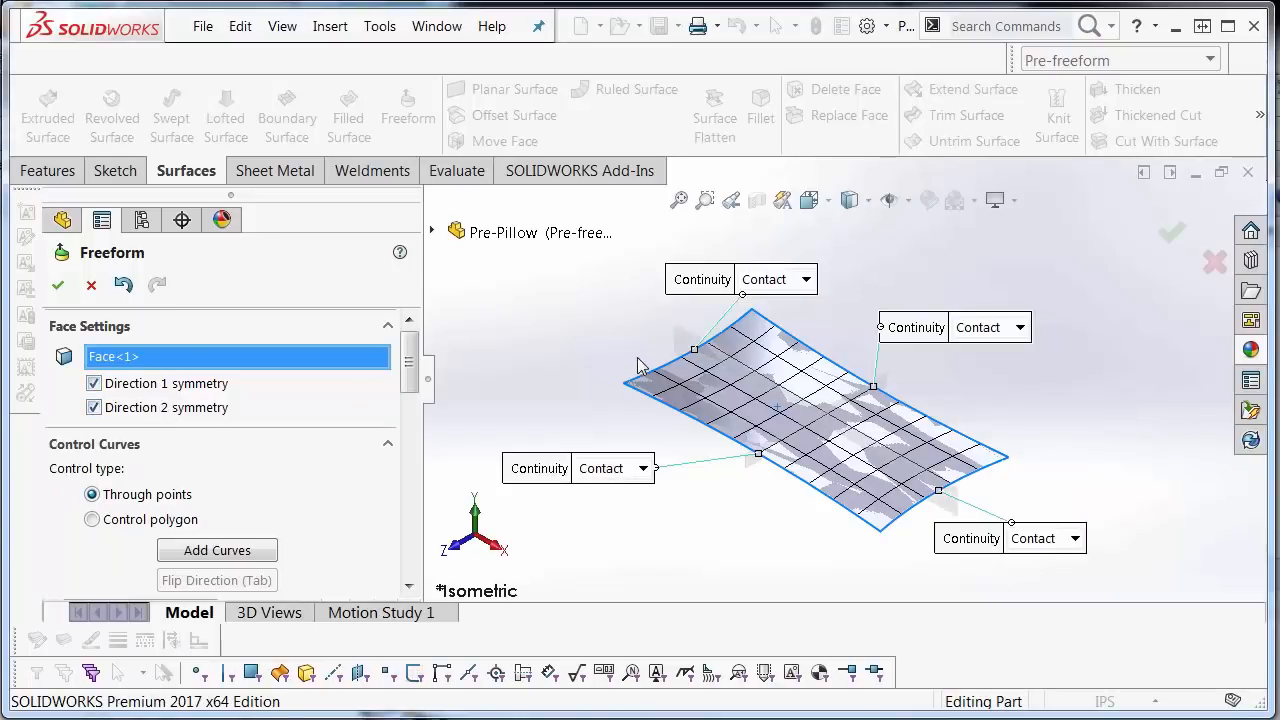
pyautogui.moveTo(812, 418)
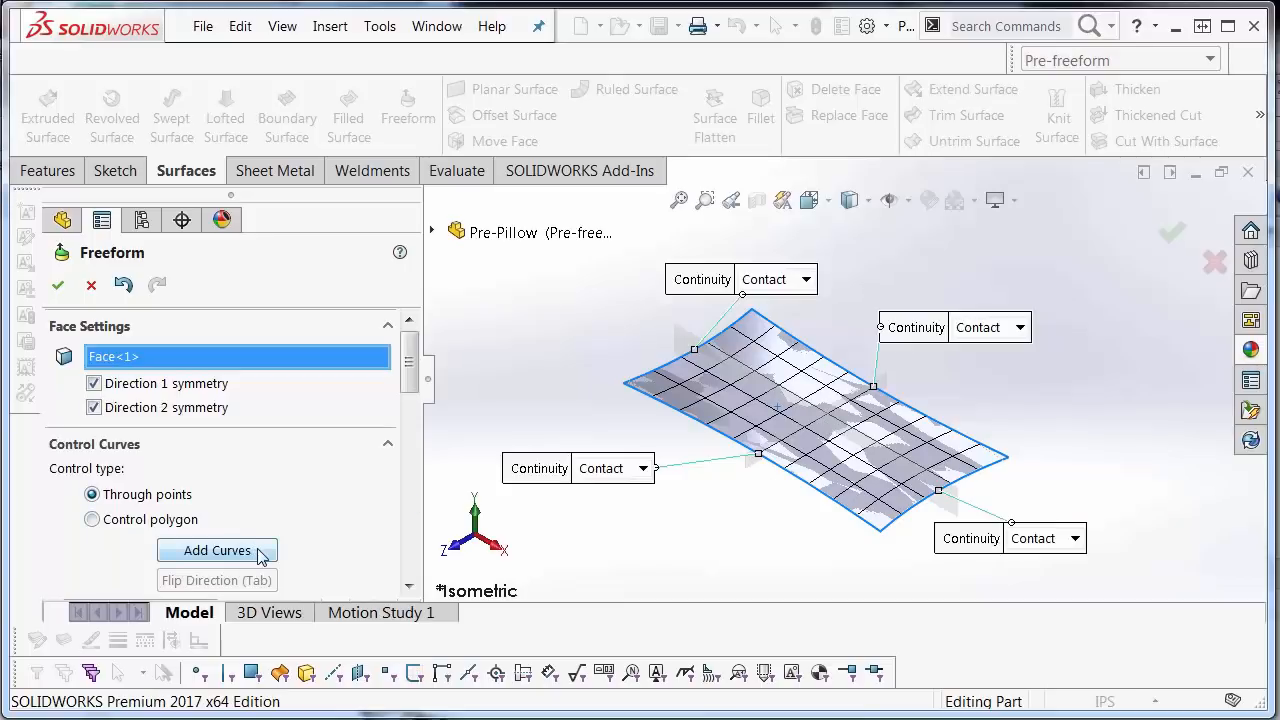
pyautogui.moveTo(876, 440)
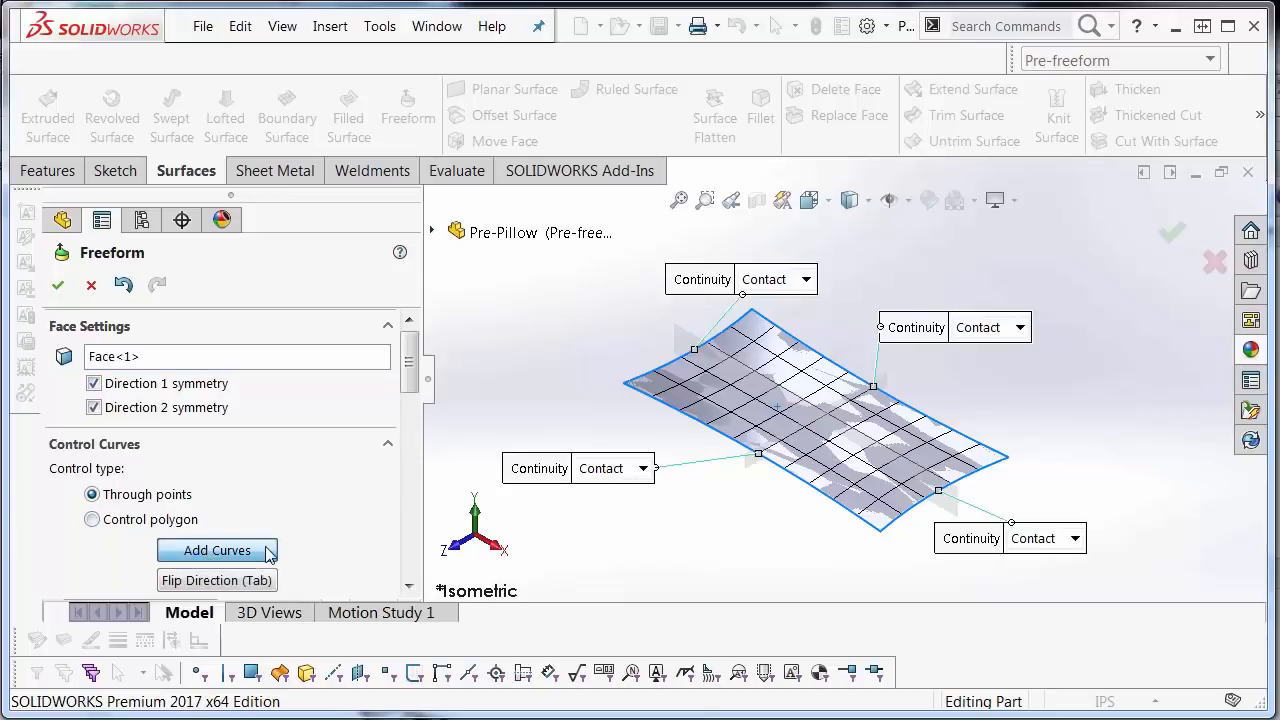
pyautogui.moveTo(850, 450)
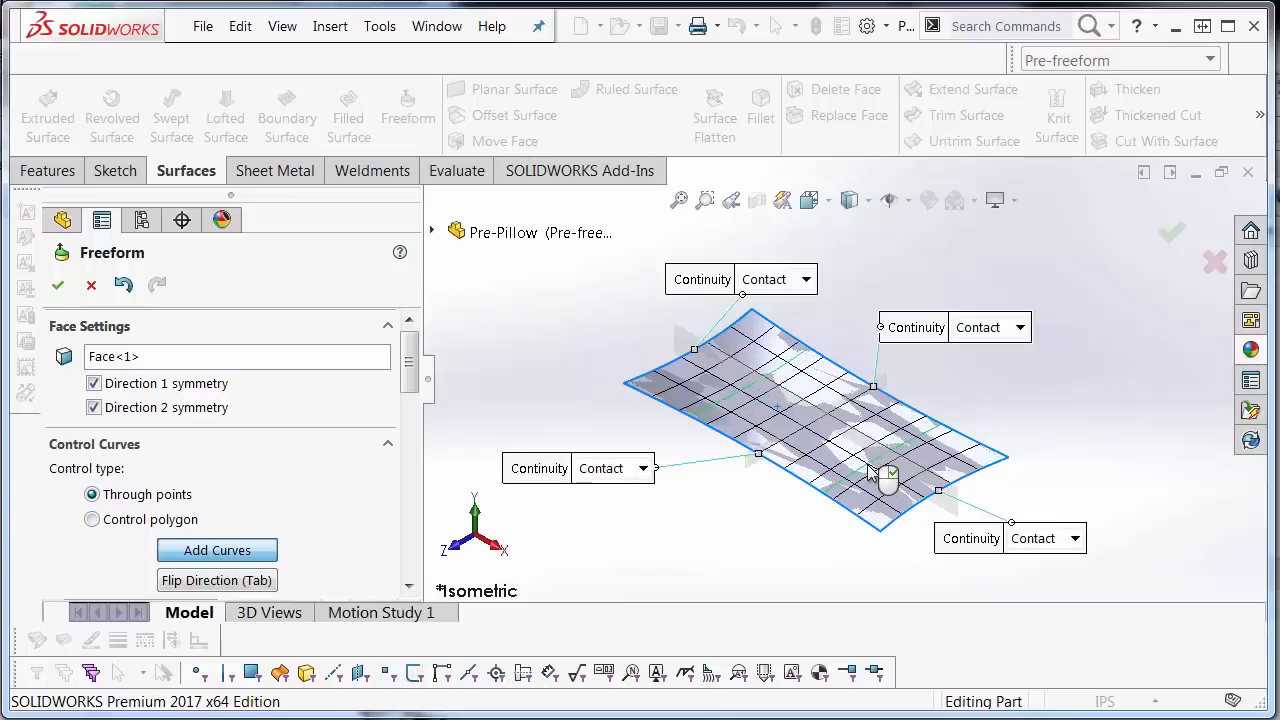
pyautogui.moveTo(870, 470)
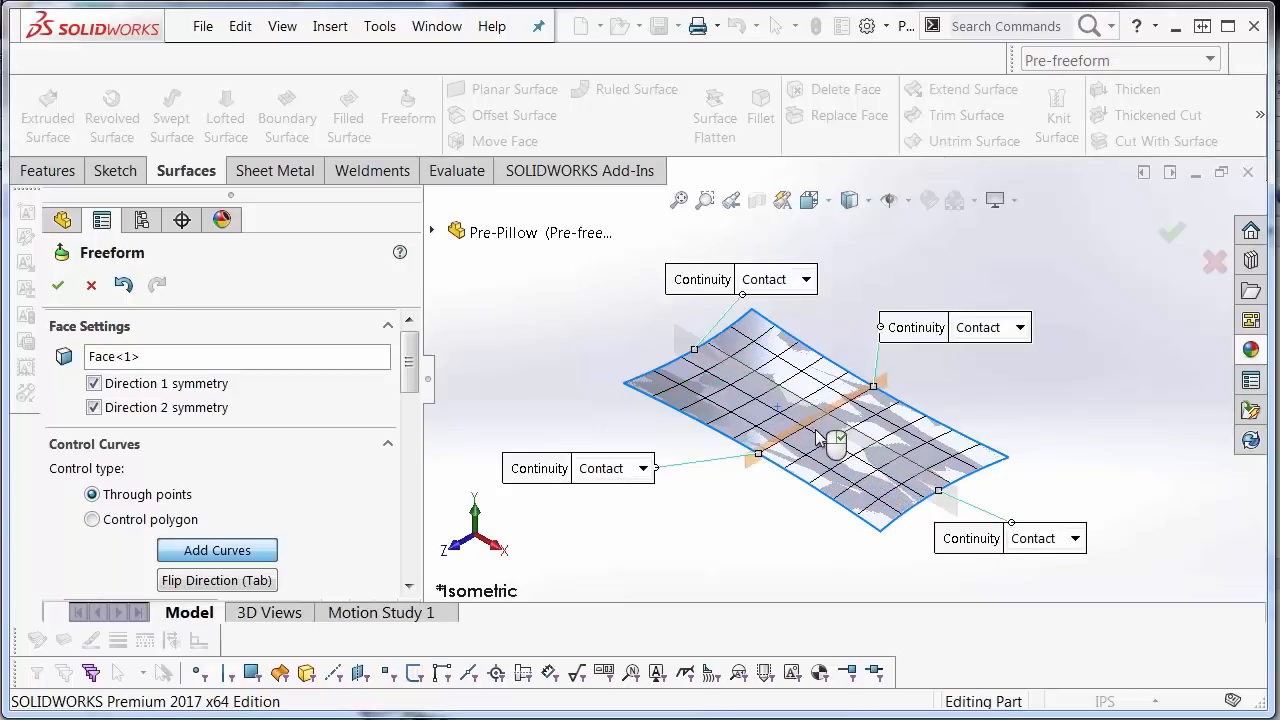
pyautogui.moveTo(824, 430)
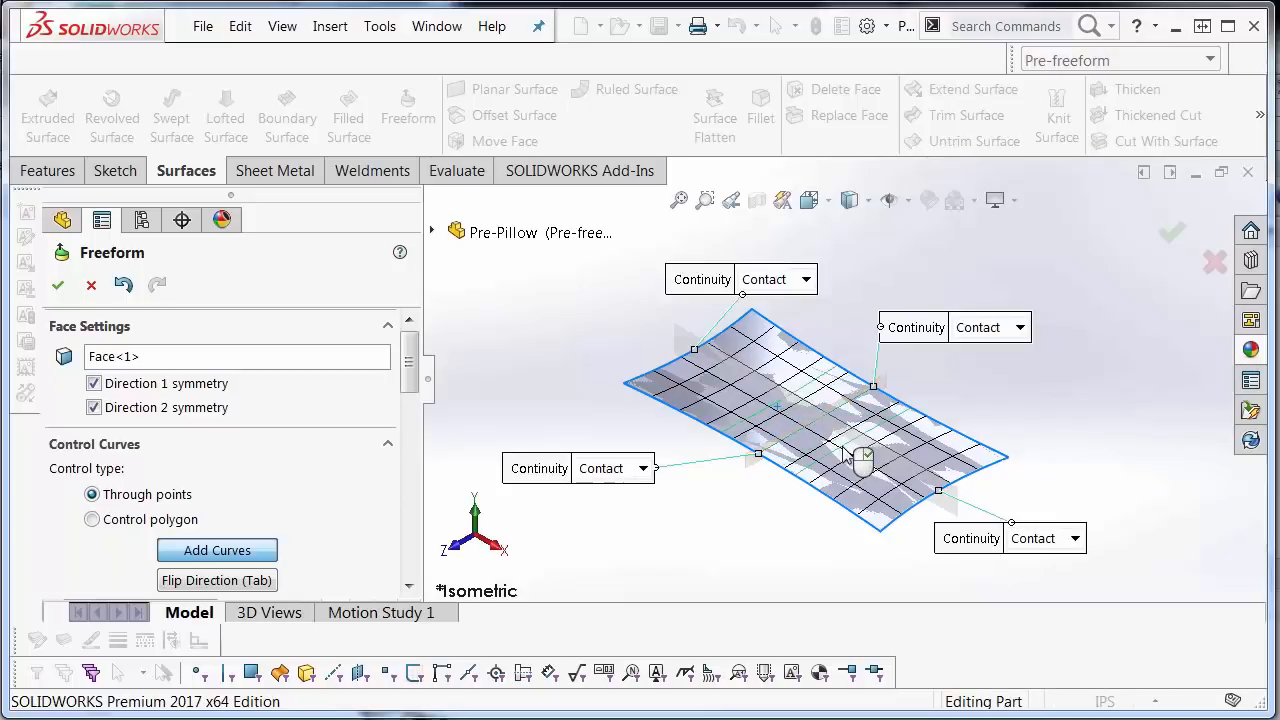
pyautogui.moveTo(804, 430)
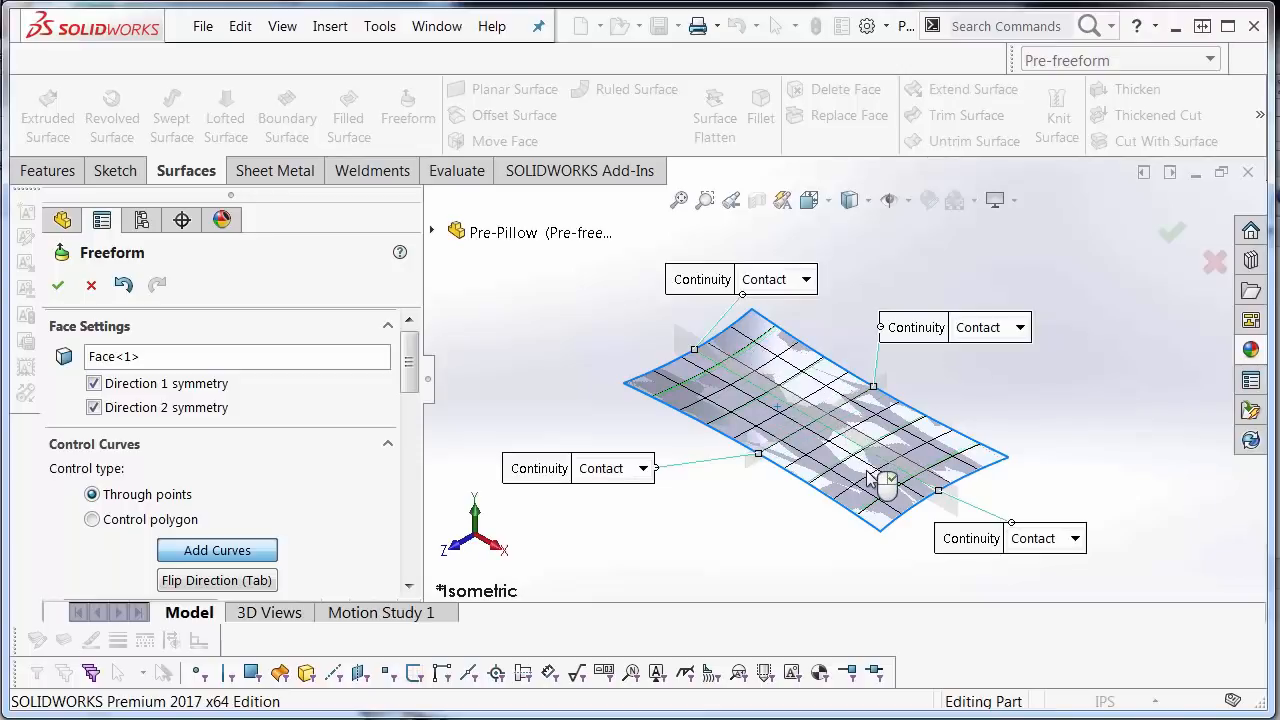
pyautogui.moveTo(830, 470)
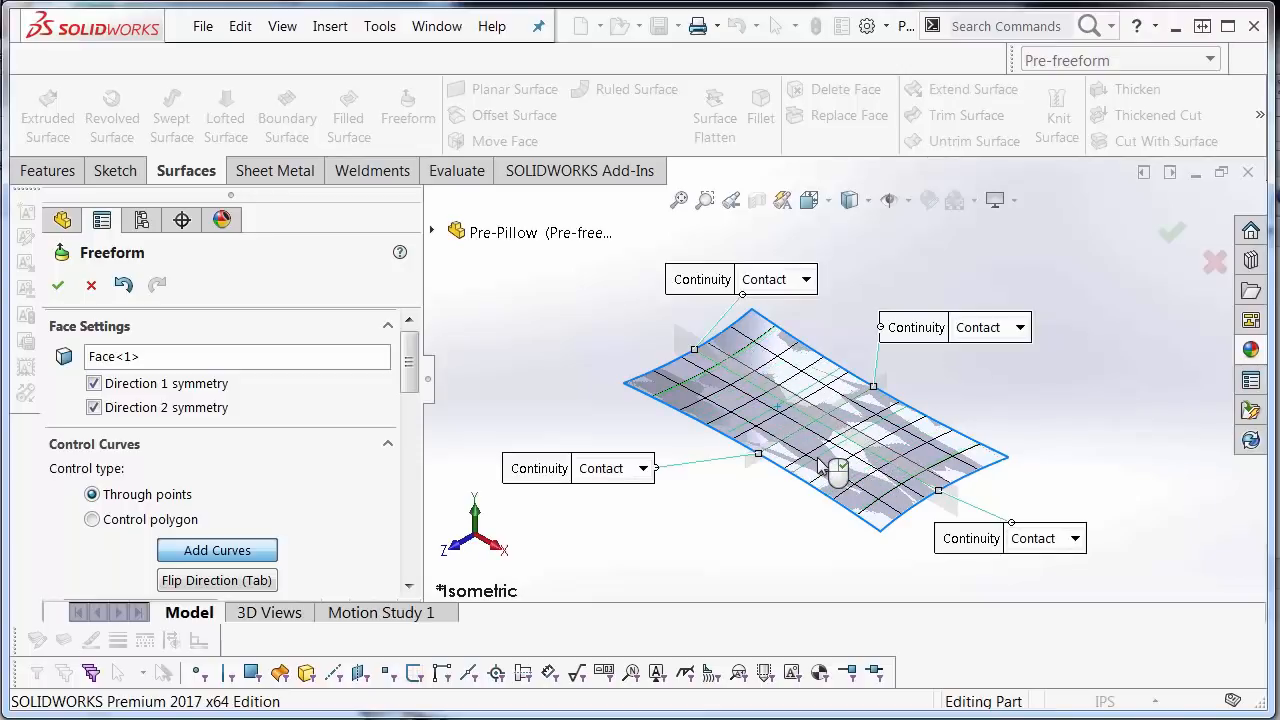
pyautogui.scroll(-3)
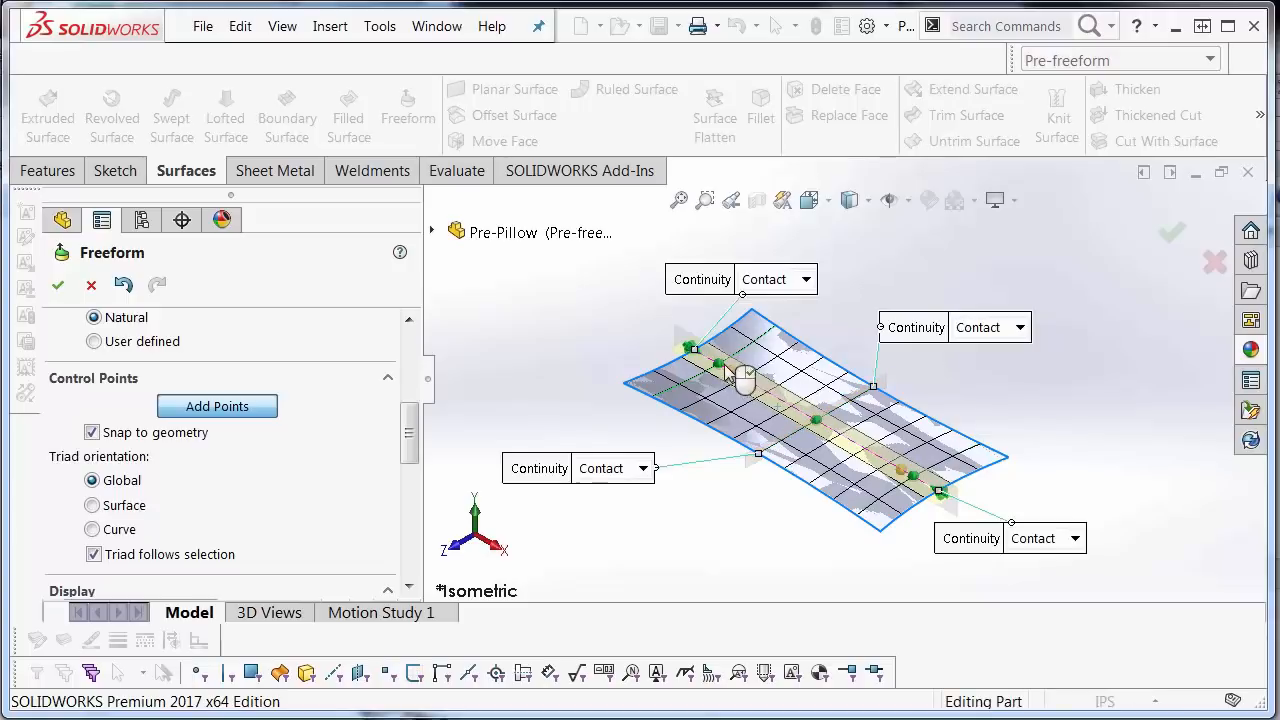
pyautogui.moveTo(936, 490)
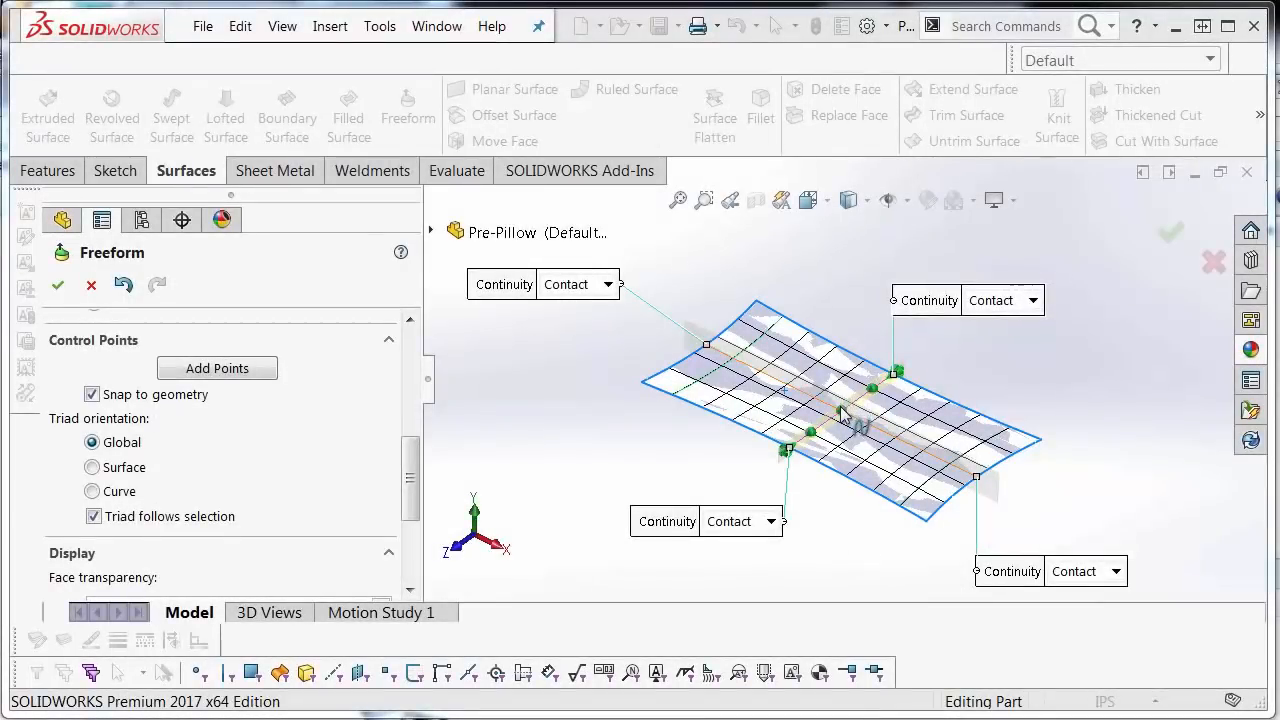
# Raise the centre control point about 0.75 in to bump up the face
pyautogui.click(840, 410)
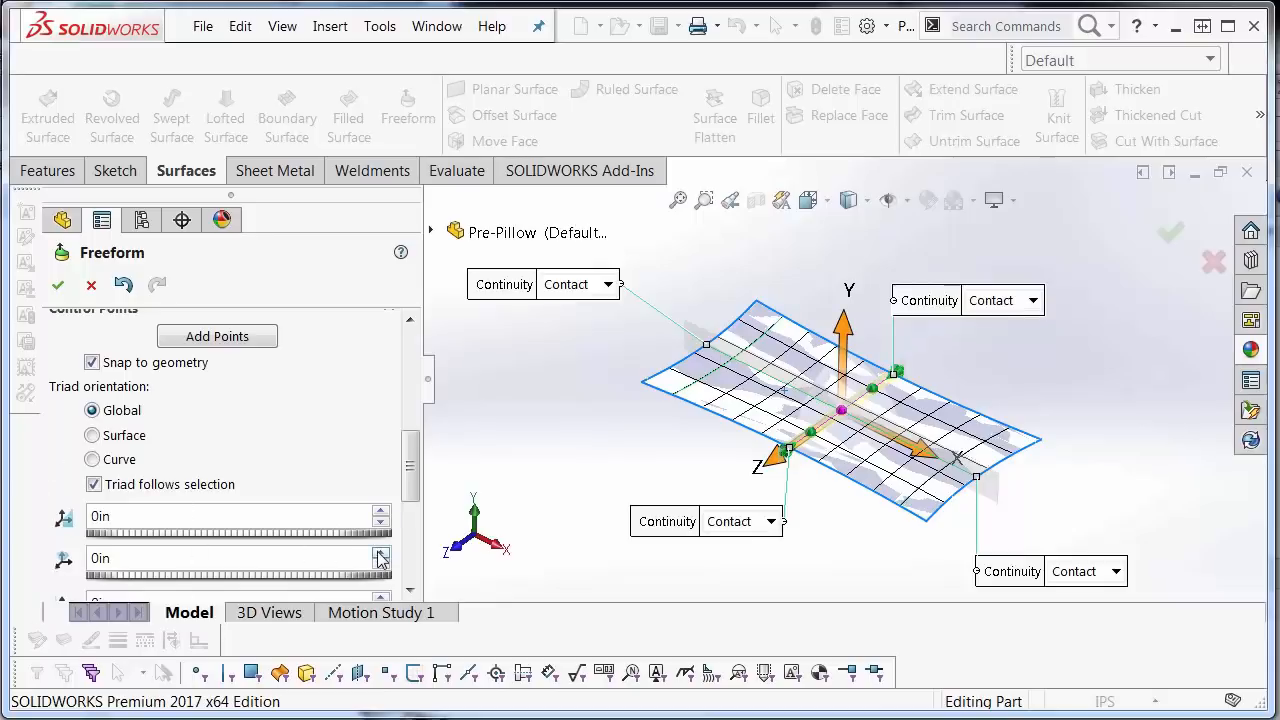
pyautogui.click(380, 552)
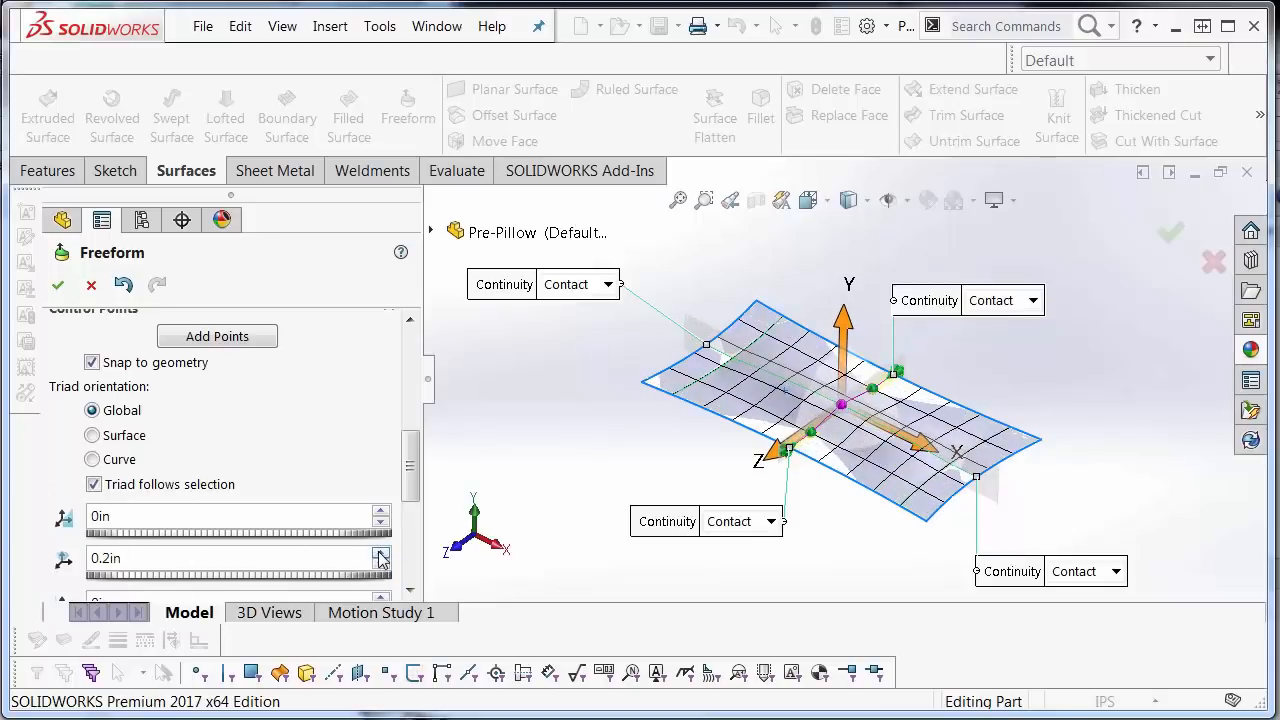
pyautogui.click(380, 552)
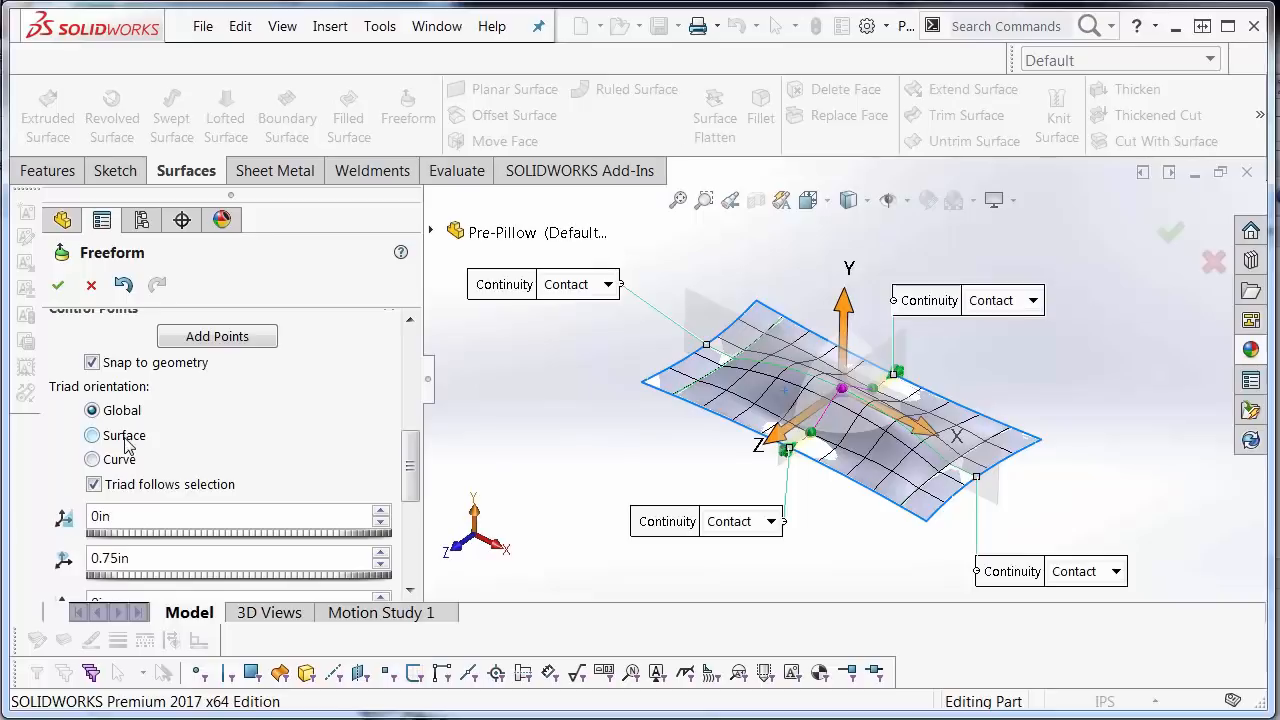
# Try the Surface, Curve and Global triad orientations for the raised point
pyautogui.click(92, 436)
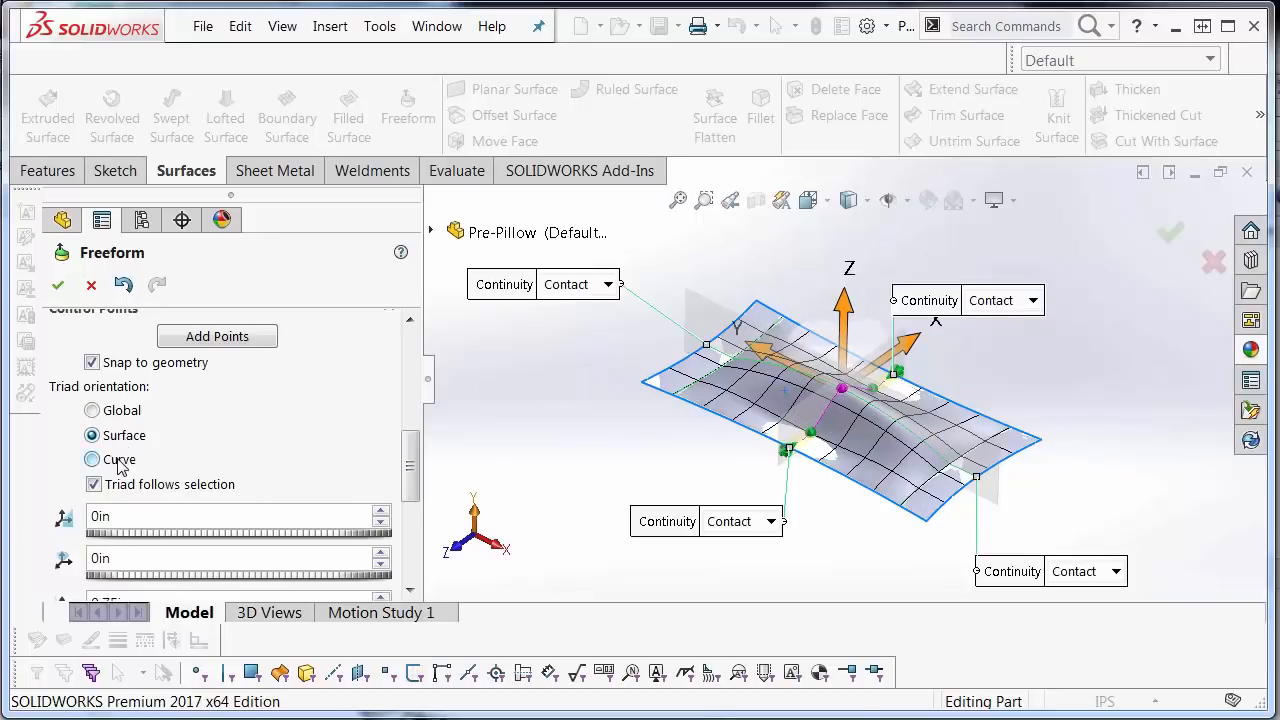
pyautogui.click(92, 458)
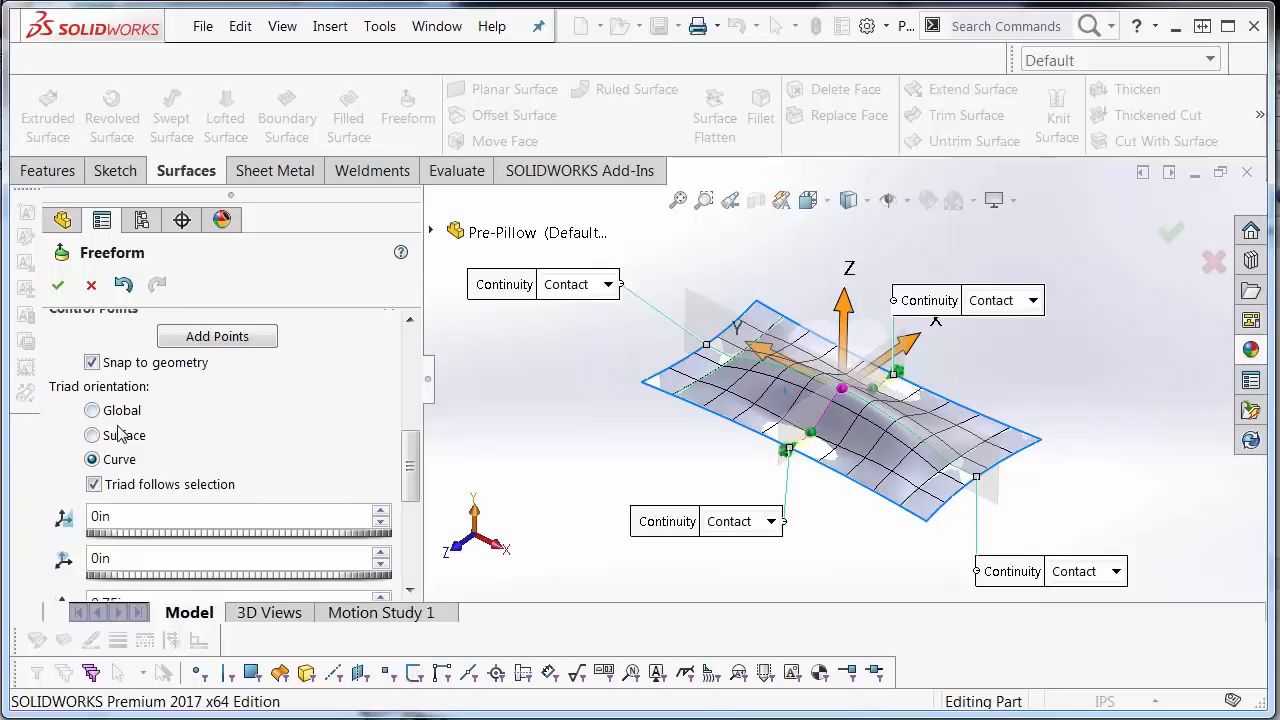
pyautogui.click(92, 410)
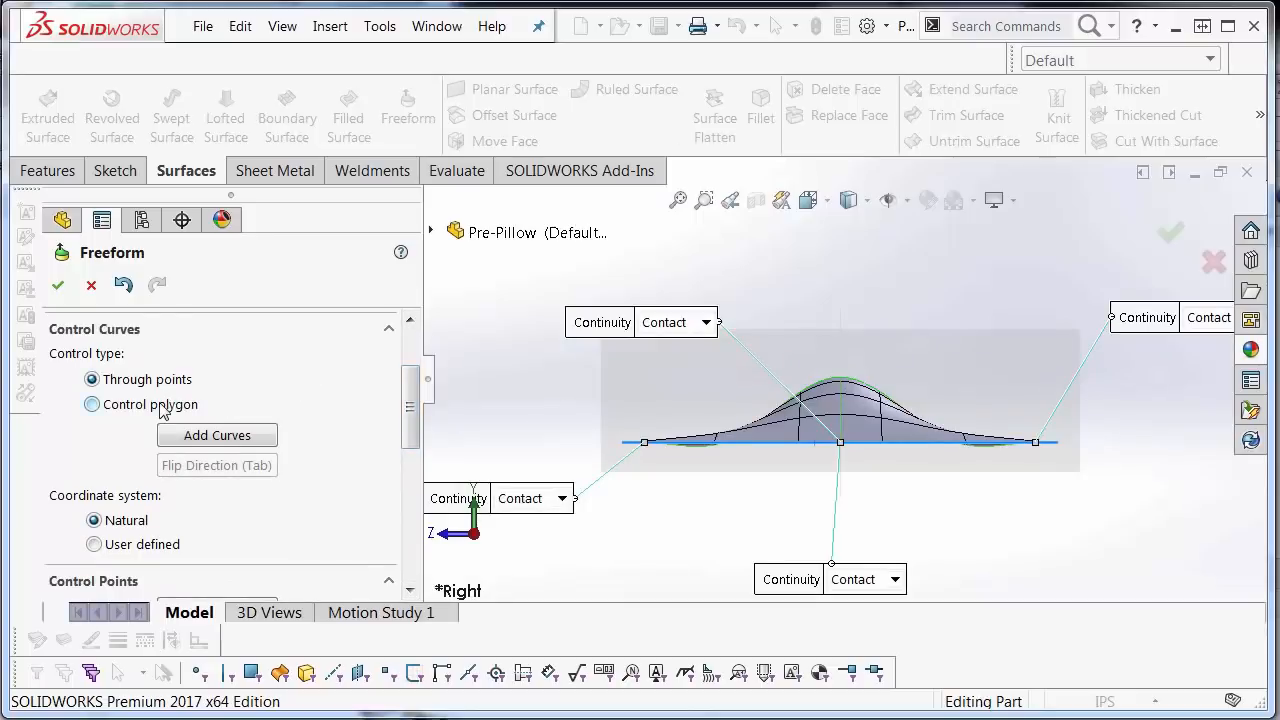
# Switch to Control polygon mode and pull the peak and right side into a rounder dome
pyautogui.click(92, 404)
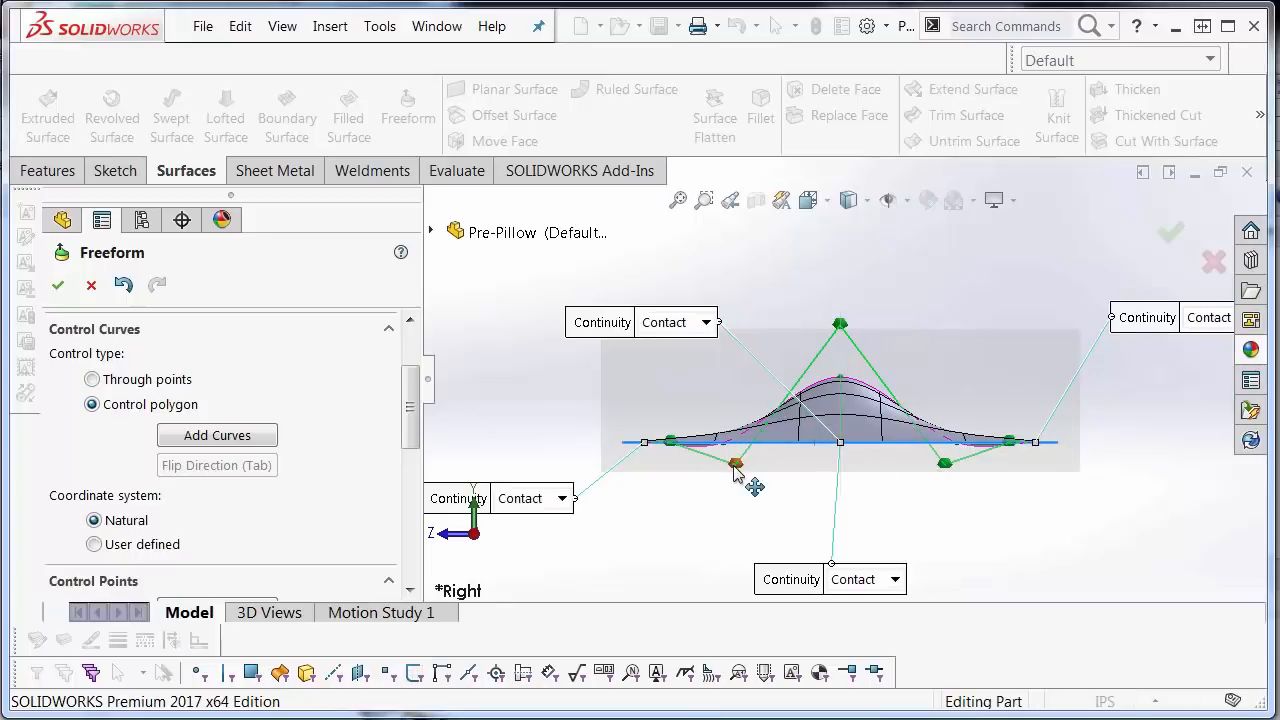
pyautogui.moveTo(736, 464); pyautogui.dragTo(704, 384)
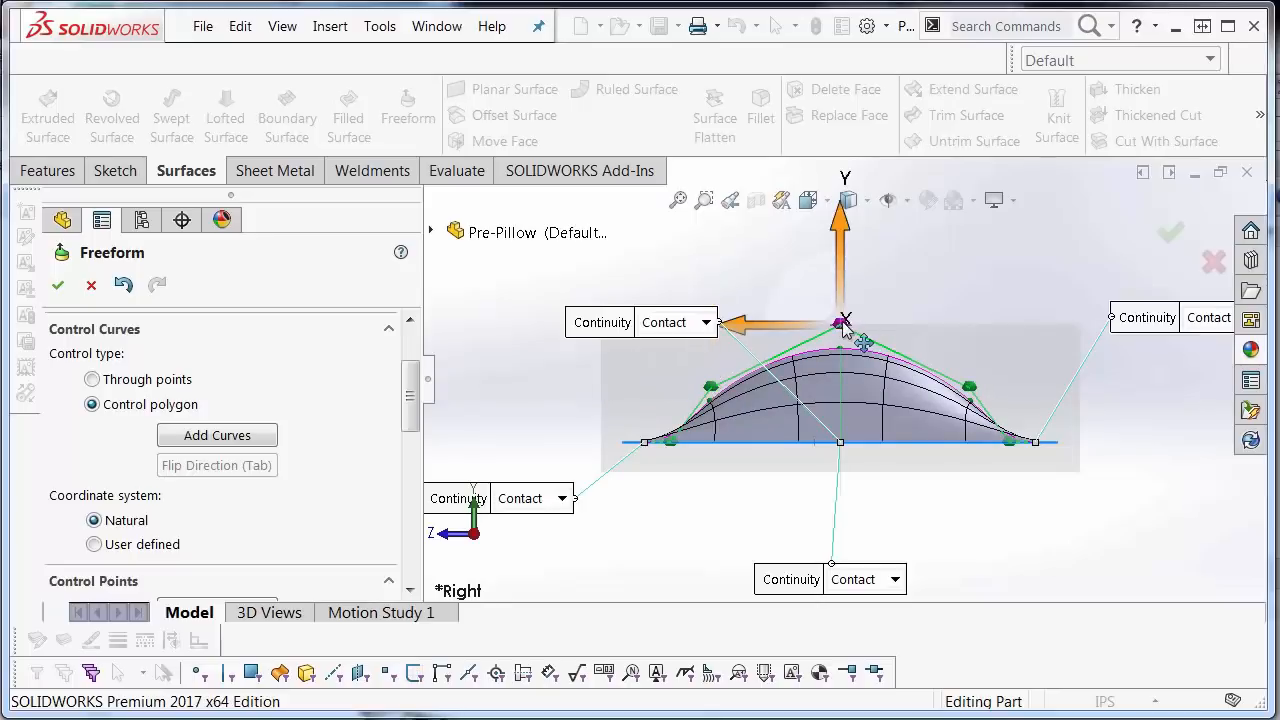
pyautogui.moveTo(844, 322); pyautogui.dragTo(844, 330)
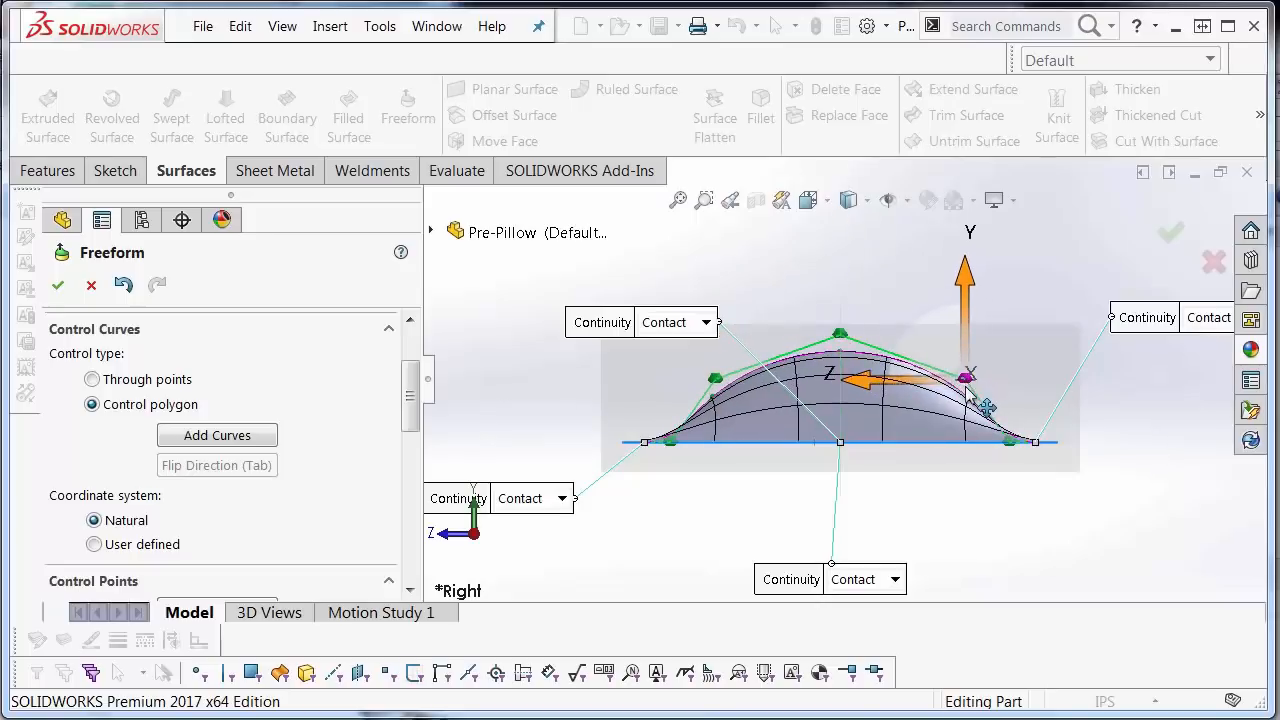
pyautogui.moveTo(964, 376); pyautogui.dragTo(840, 344)
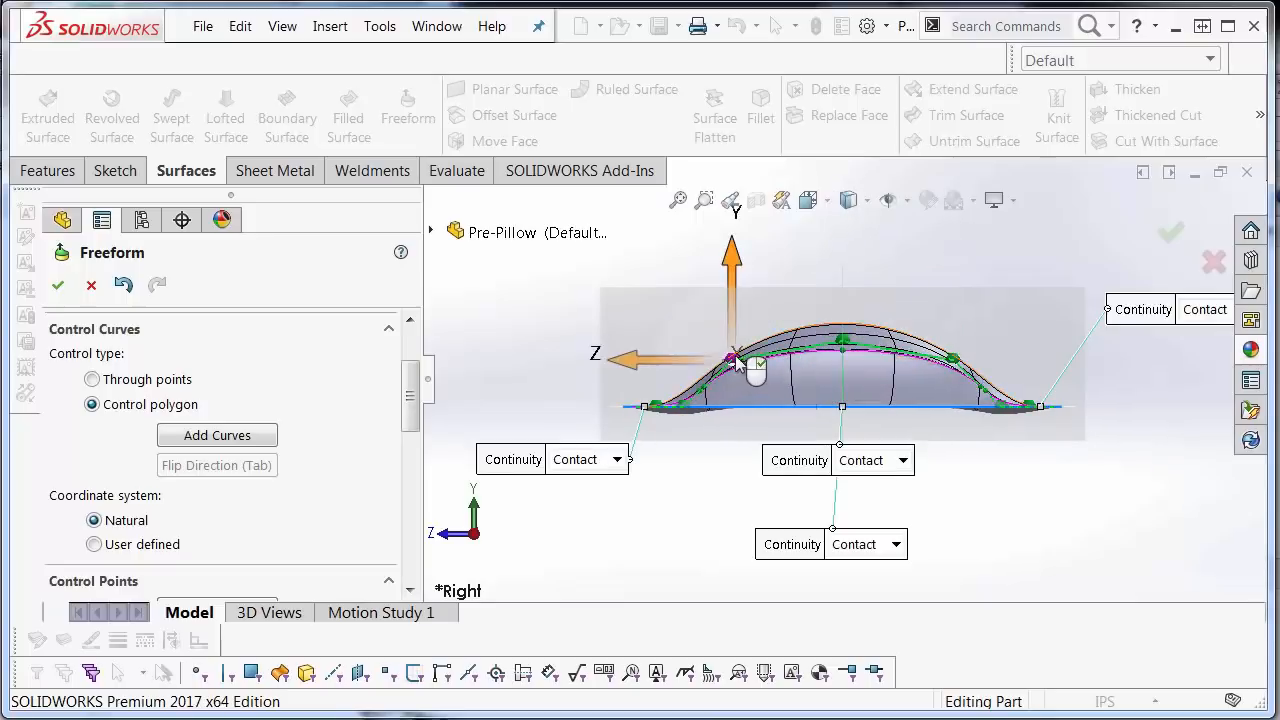
# Fine-tune the dome's left shoulder and top height for a smooth pillow profile
pyautogui.moveTo(736, 360); pyautogui.dragTo(744, 344)
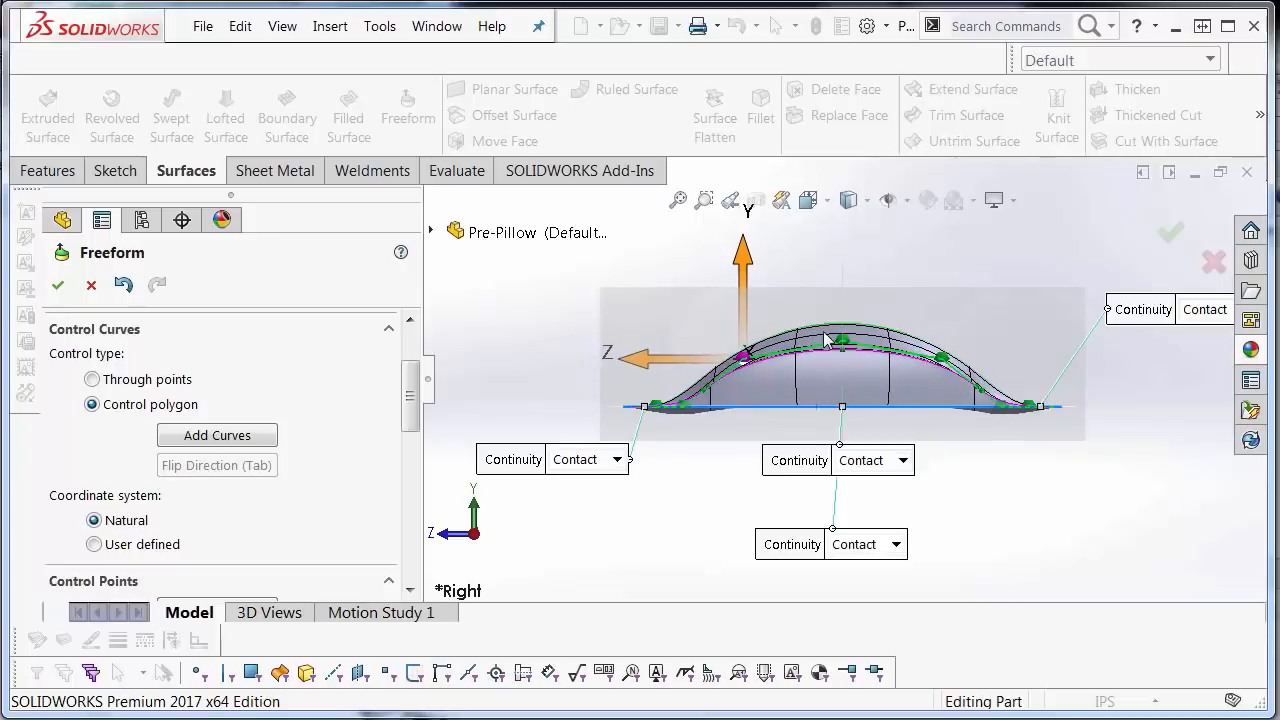
pyautogui.moveTo(742, 340); pyautogui.dragTo(844, 320)
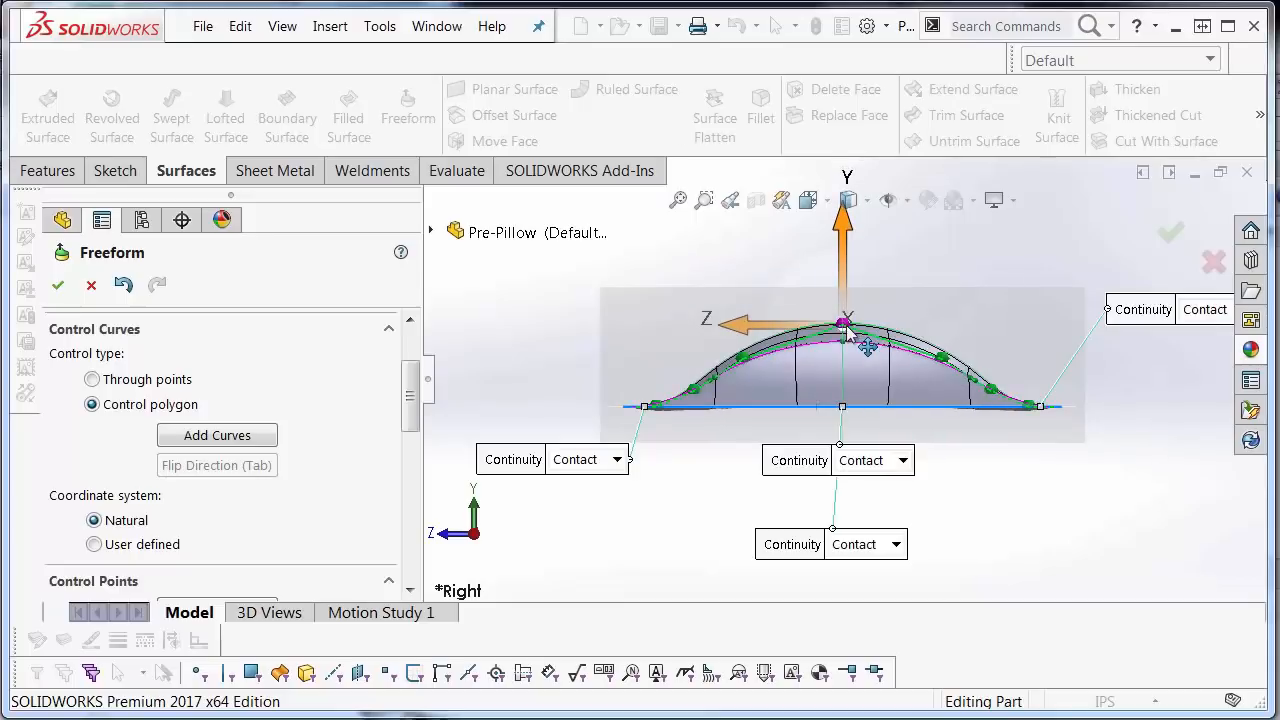
pyautogui.moveTo(844, 320); pyautogui.dragTo(744, 350)
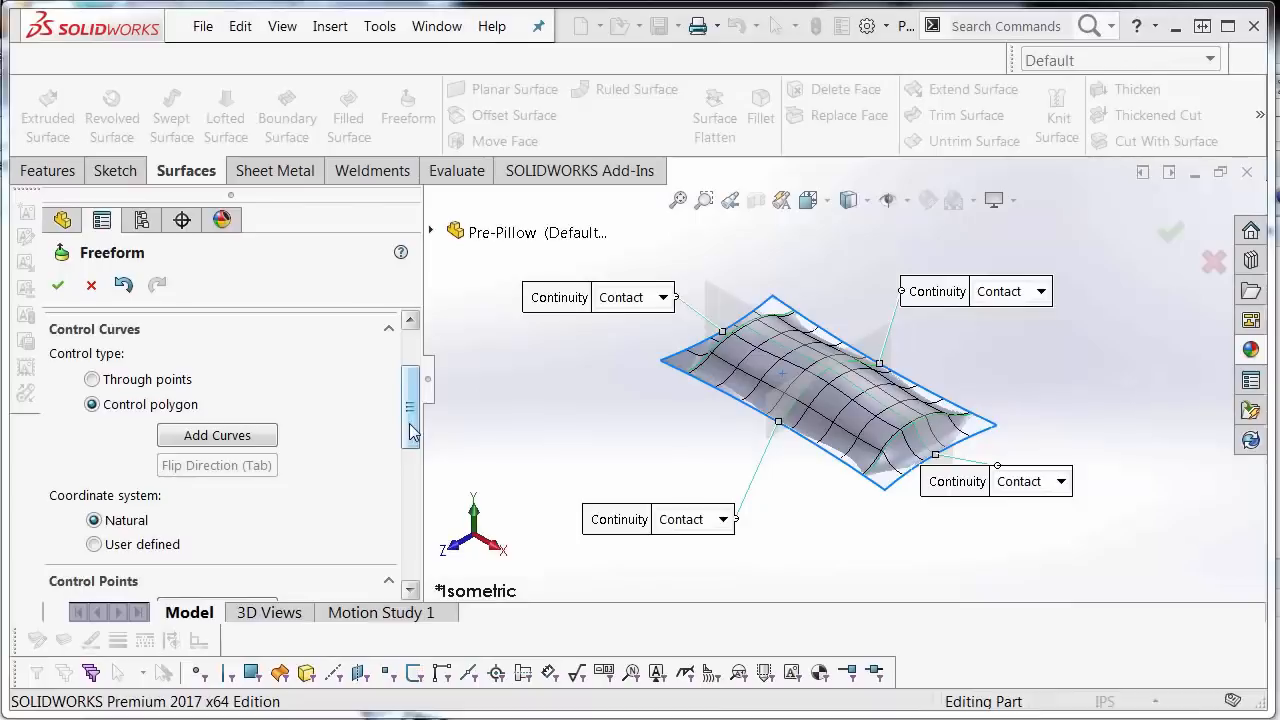
# Display curvature combs on the pillow surface and adjust their scale and density
pyautogui.scroll(-3)
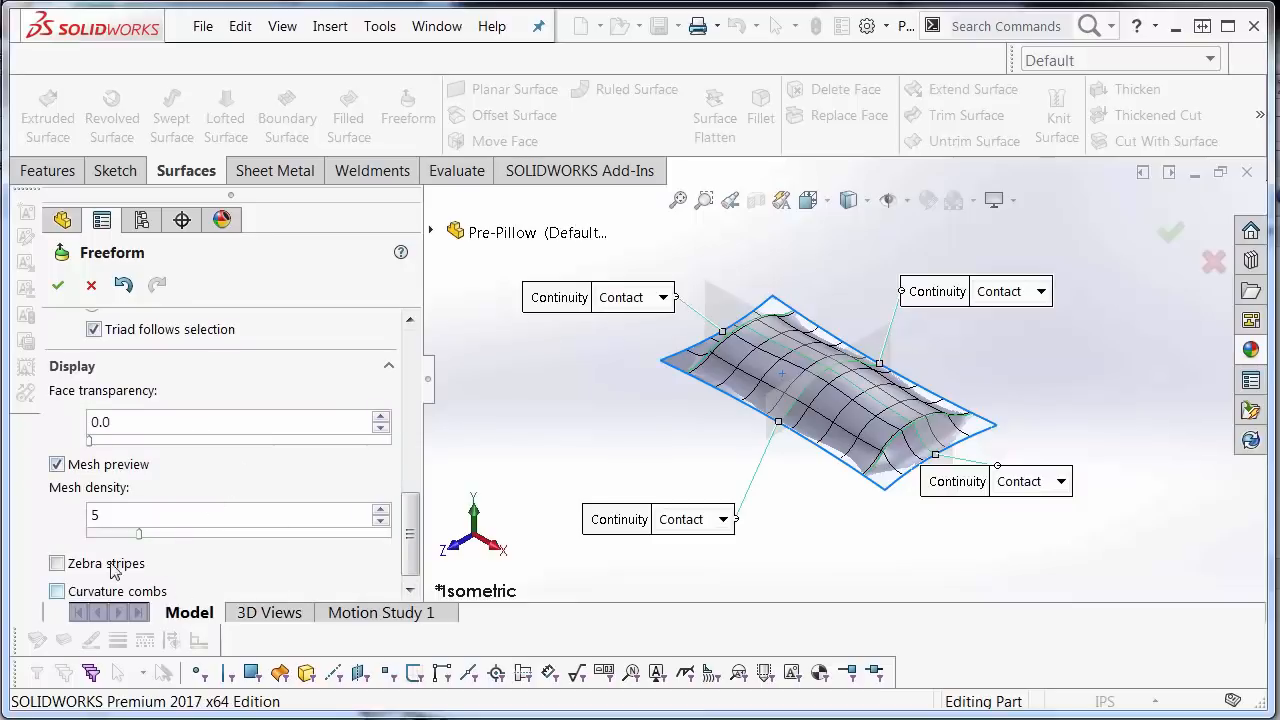
pyautogui.click(56, 564)
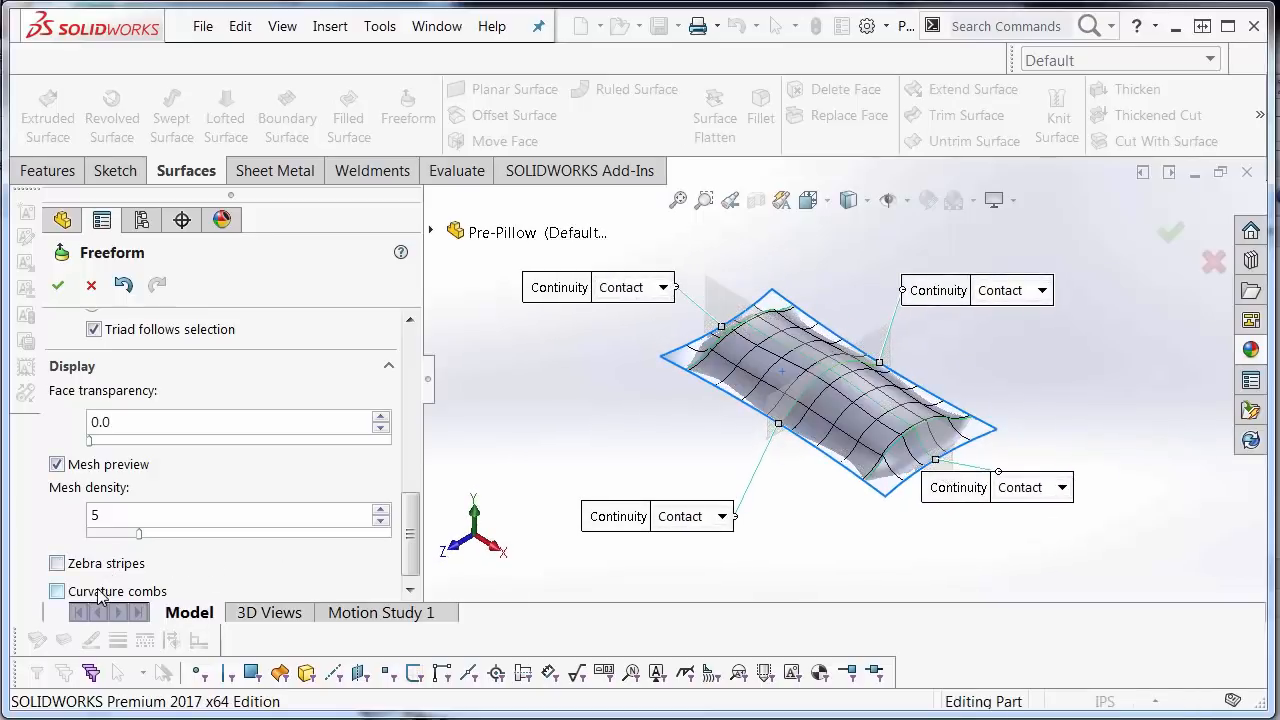
pyautogui.click(56, 592)
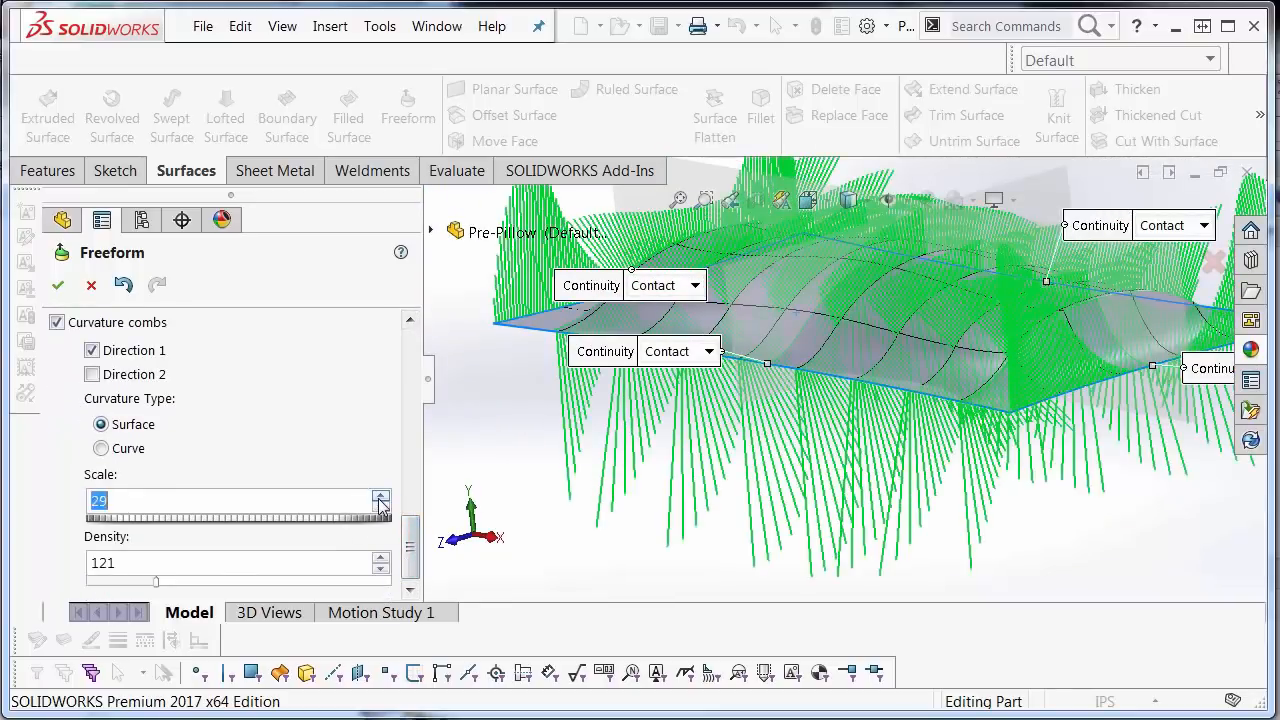
pyautogui.click(380, 510)
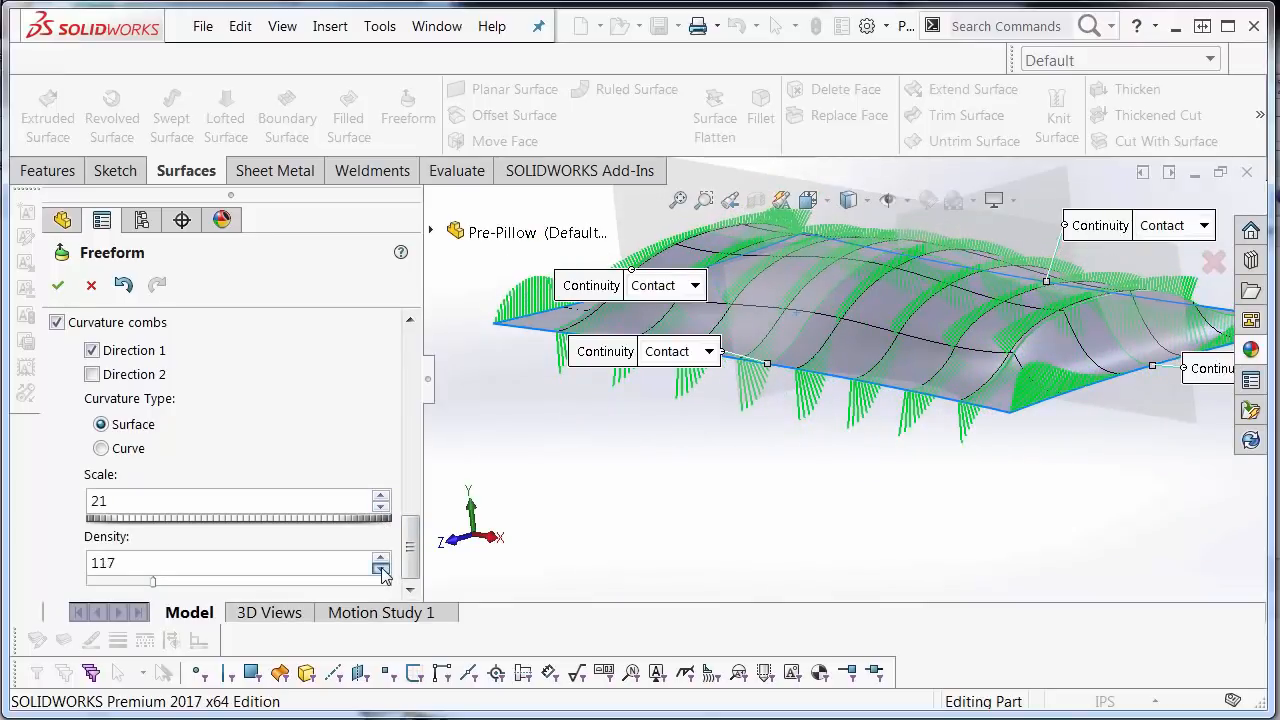
pyautogui.click(380, 556)
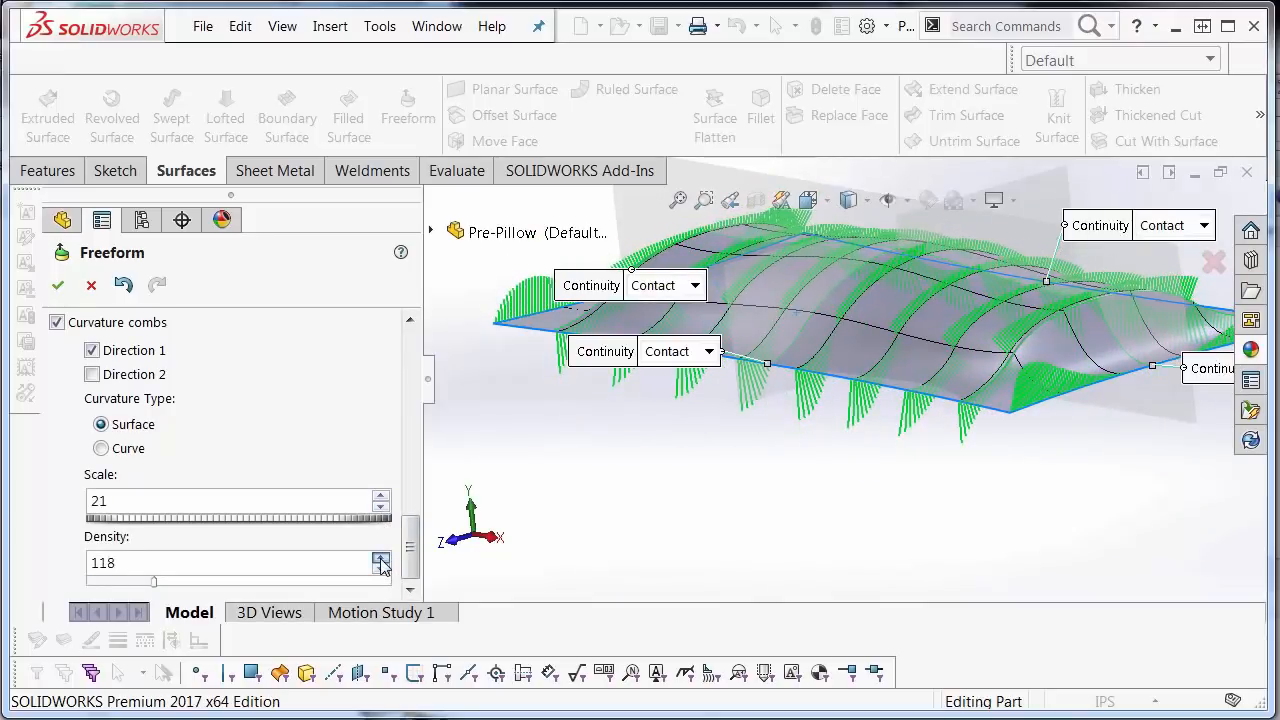
pyautogui.click(380, 496)
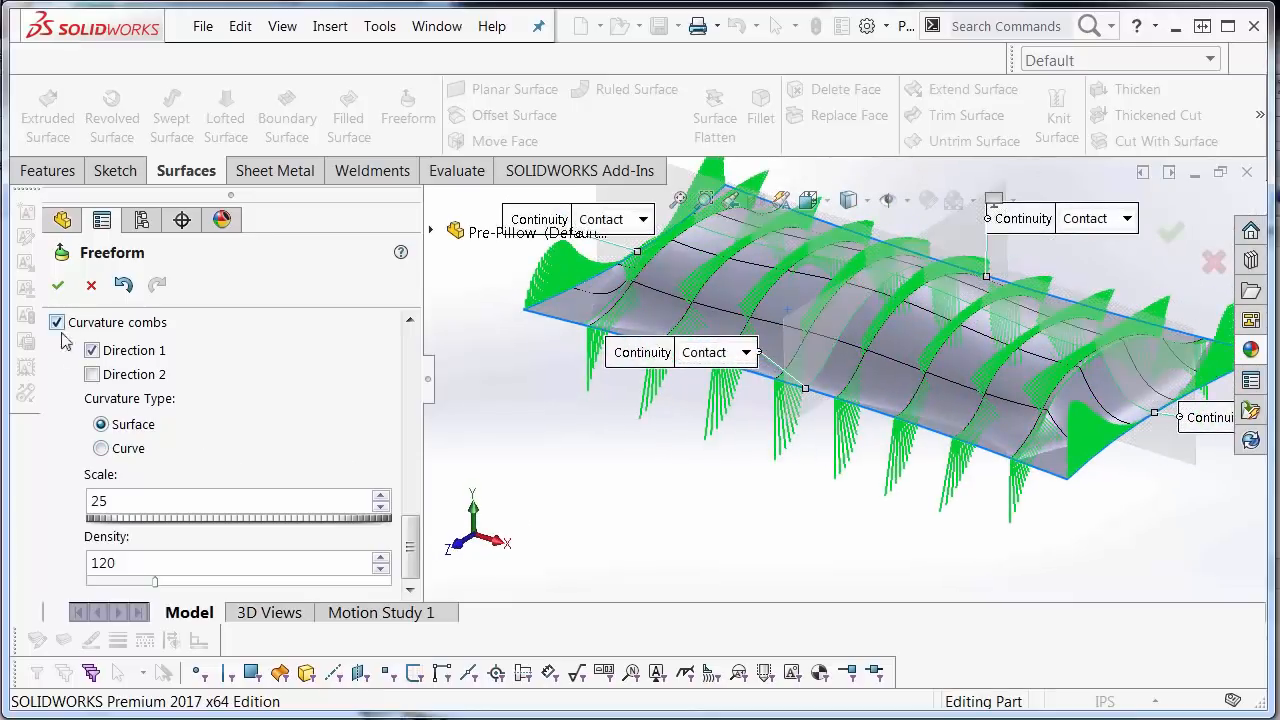
# Check the combs in the second direction, then hide curvature combs again
pyautogui.click(92, 374)
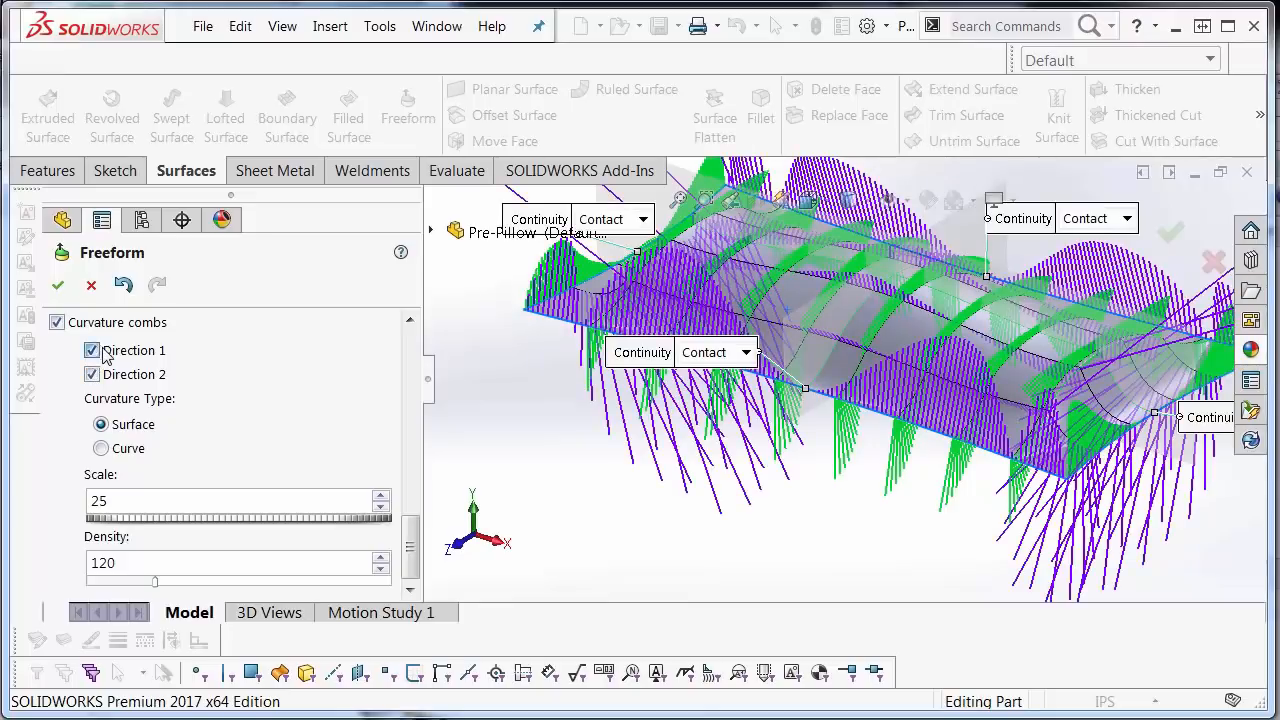
pyautogui.click(92, 350)
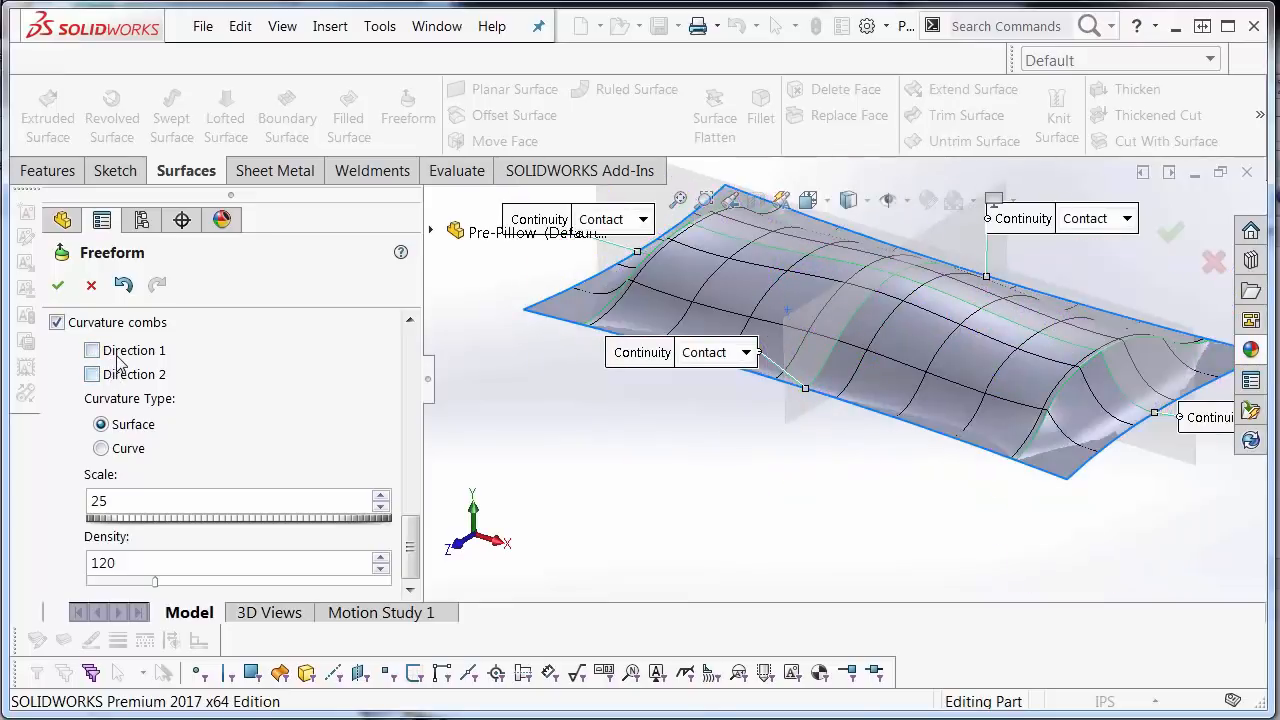
pyautogui.click(92, 350)
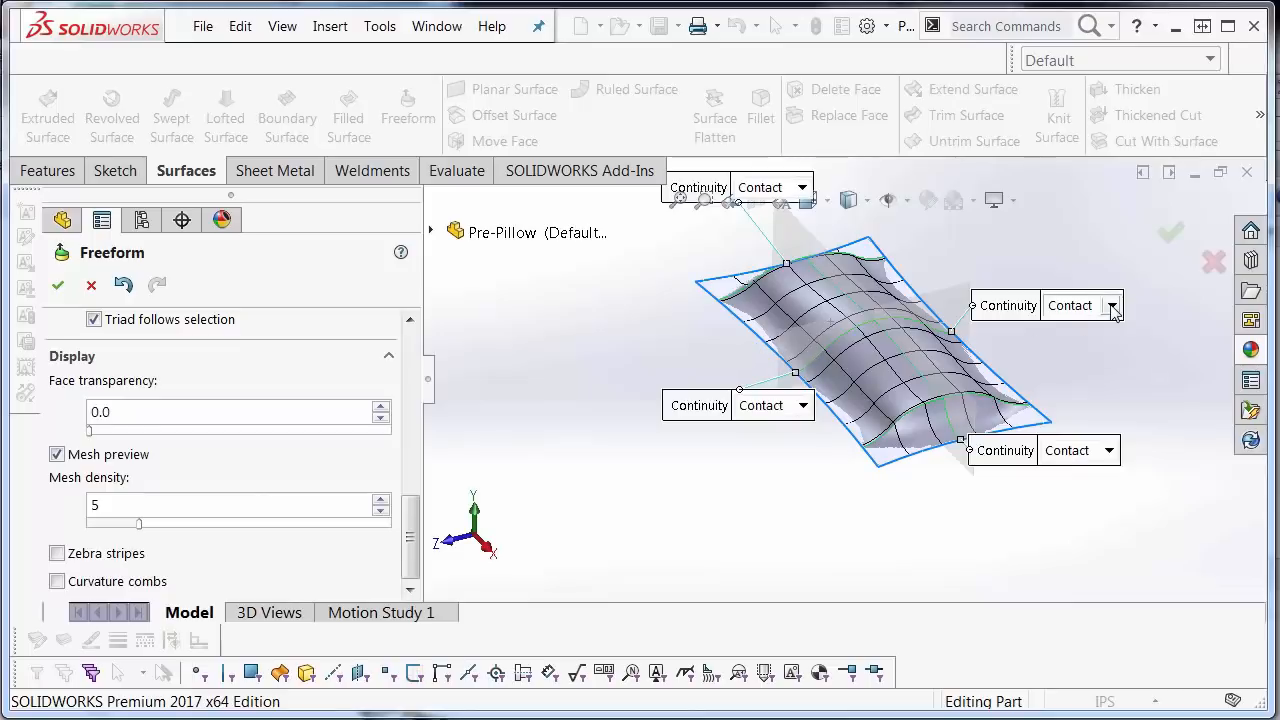
# Set two opposite edges to Tangent continuity, trying Curvature on the front edge first
pyautogui.click(1072, 304)
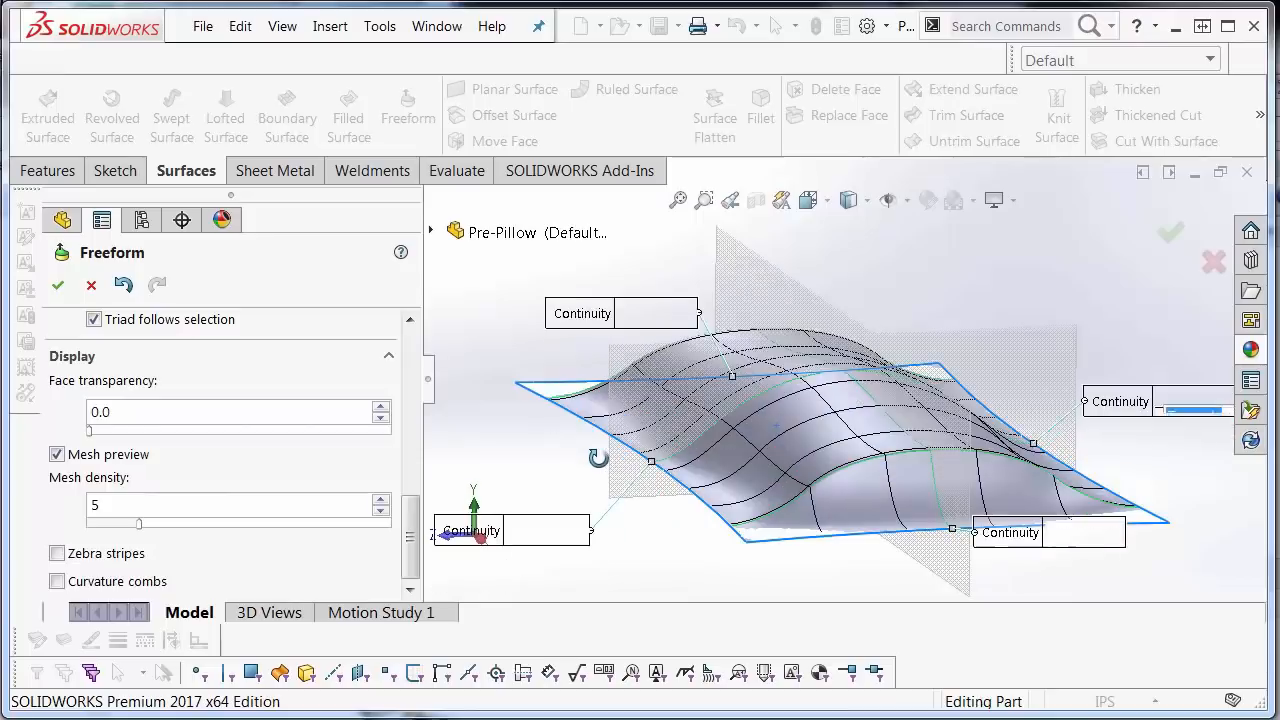
pyautogui.click(576, 528)
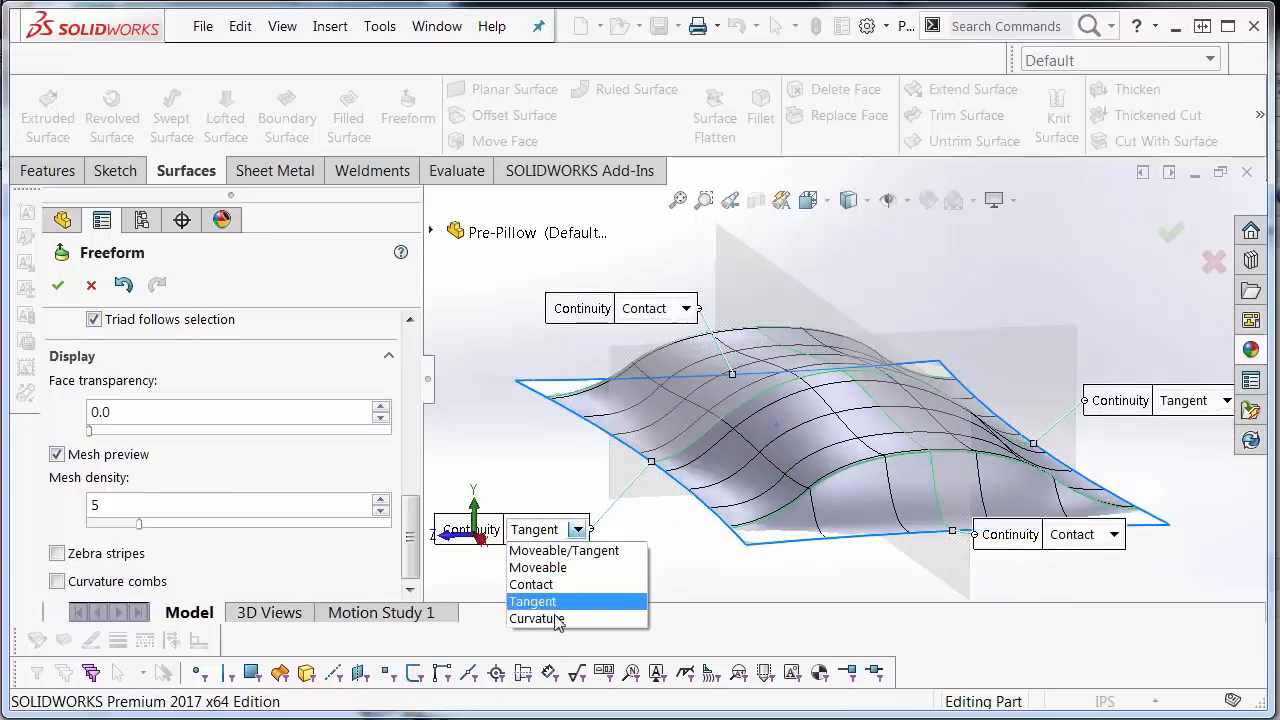
pyautogui.click(536, 618)
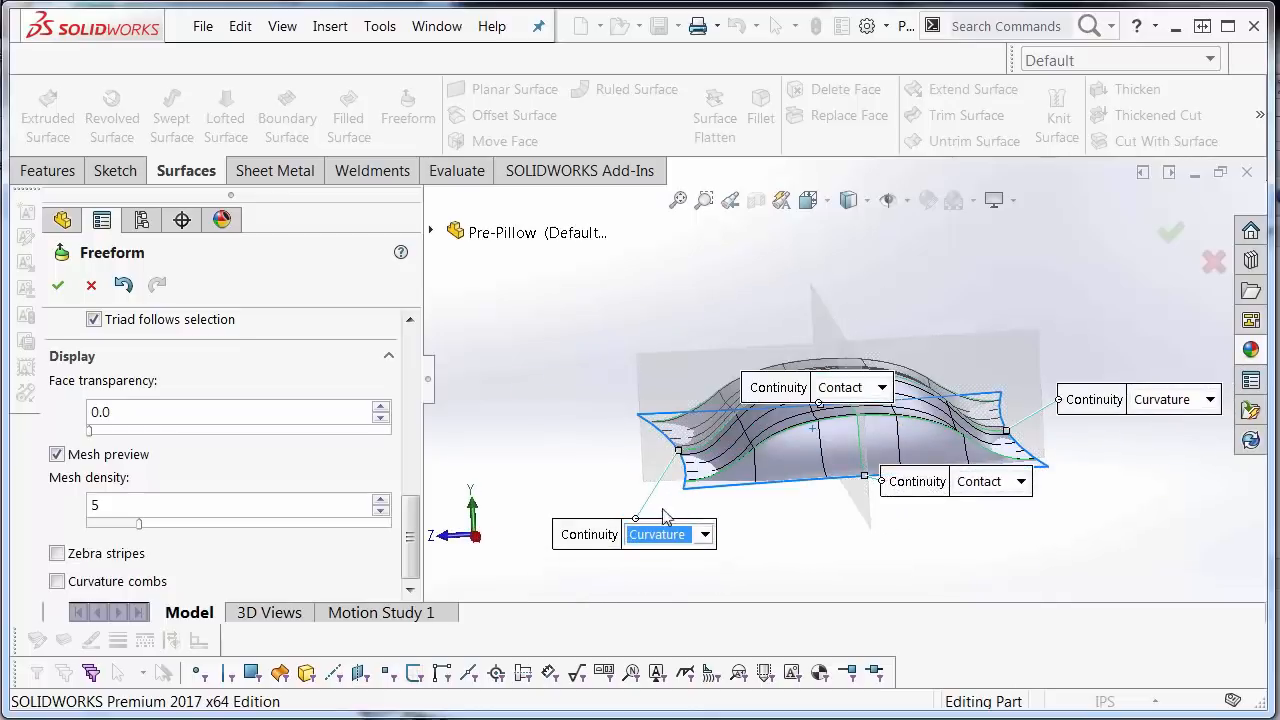
pyautogui.moveTo(616, 538)
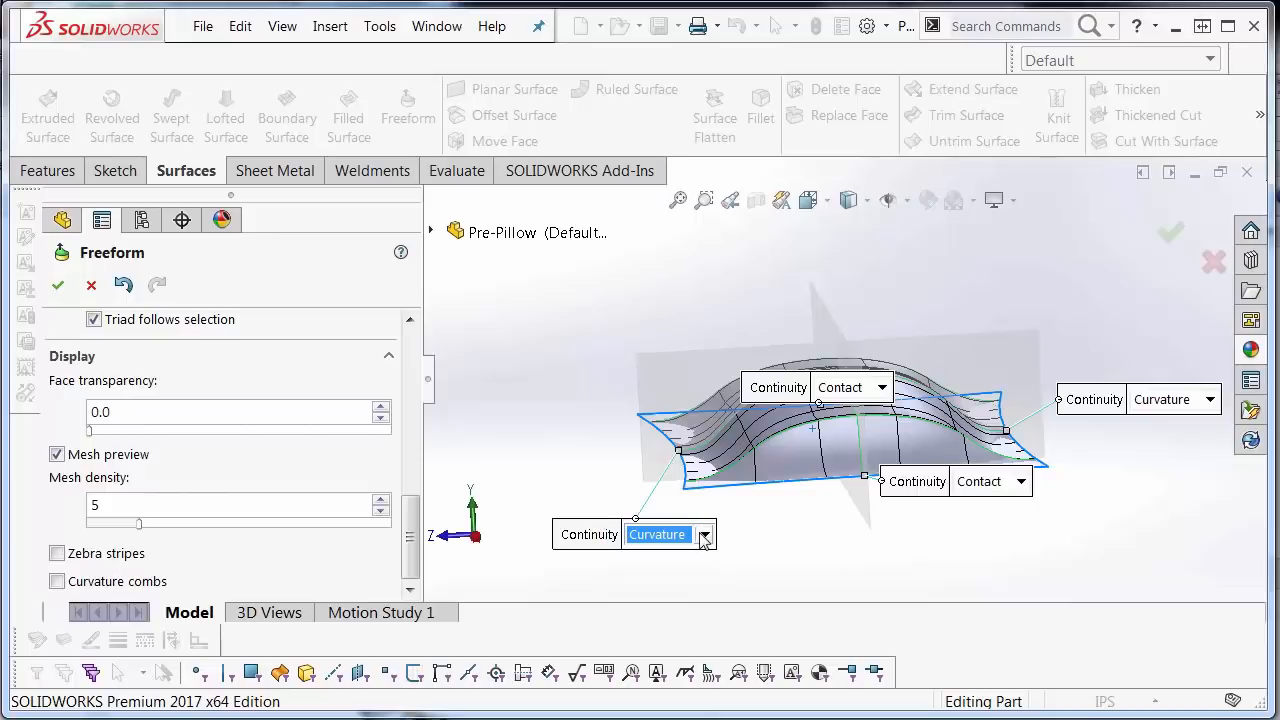
pyautogui.click(704, 534)
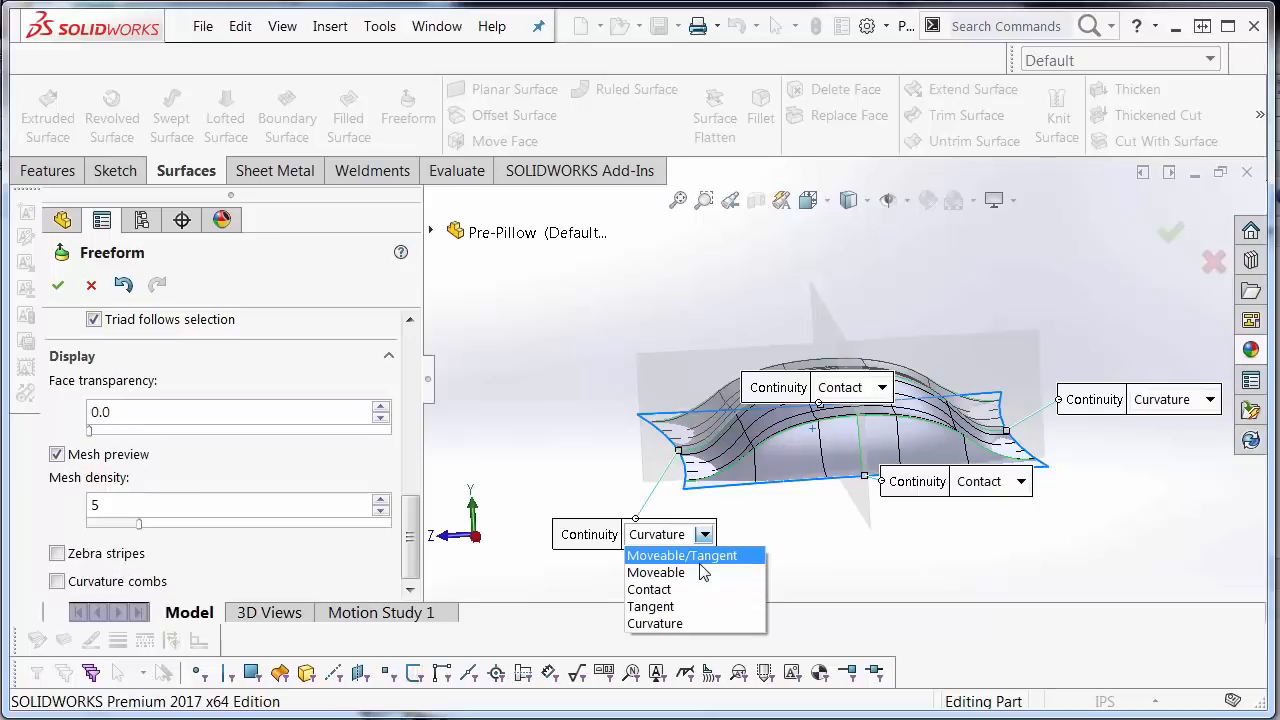
pyautogui.click(680, 556)
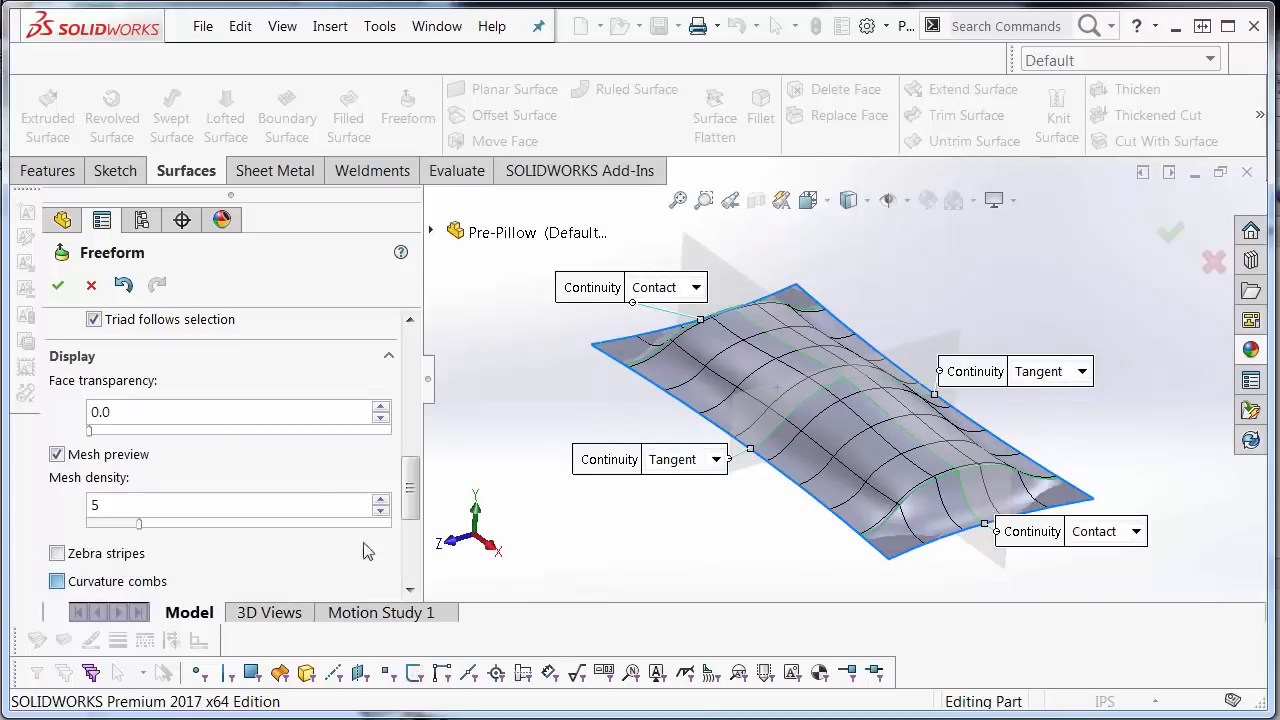
# Show Direction 1 curvature combs, nudge the scale up and back to 25, and finish Freeform2
pyautogui.click(56, 424)
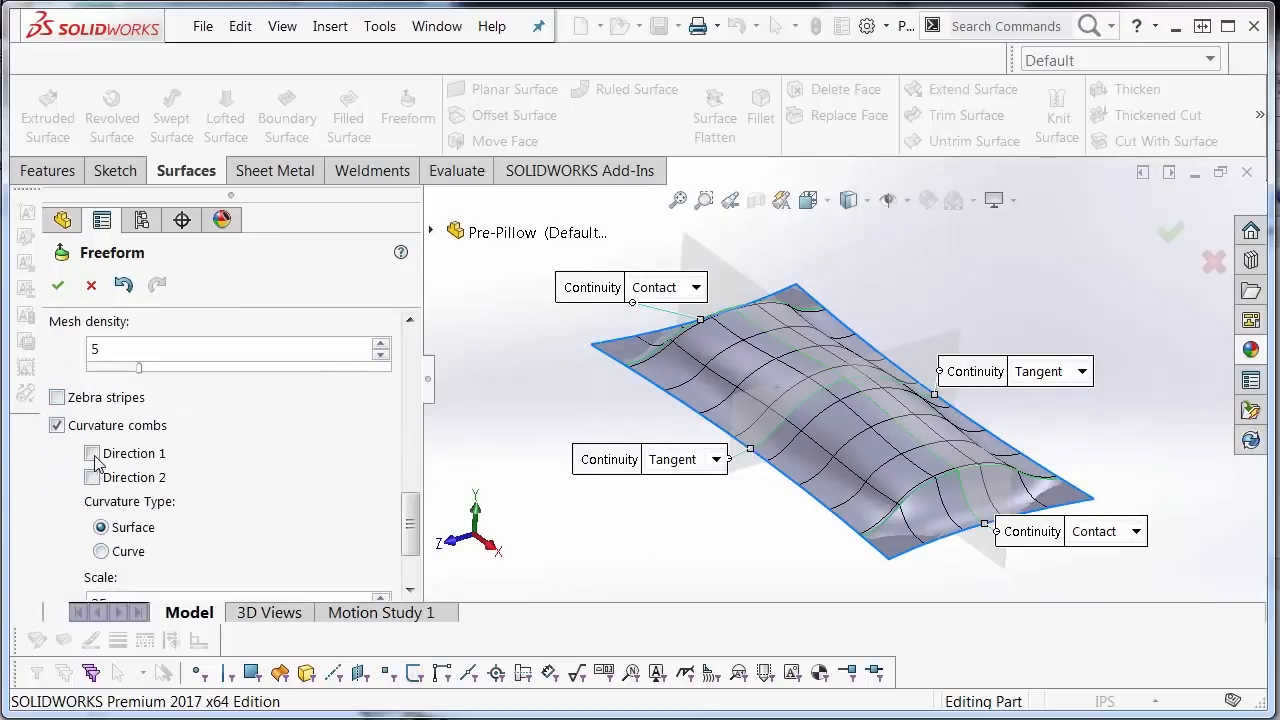
pyautogui.click(92, 452)
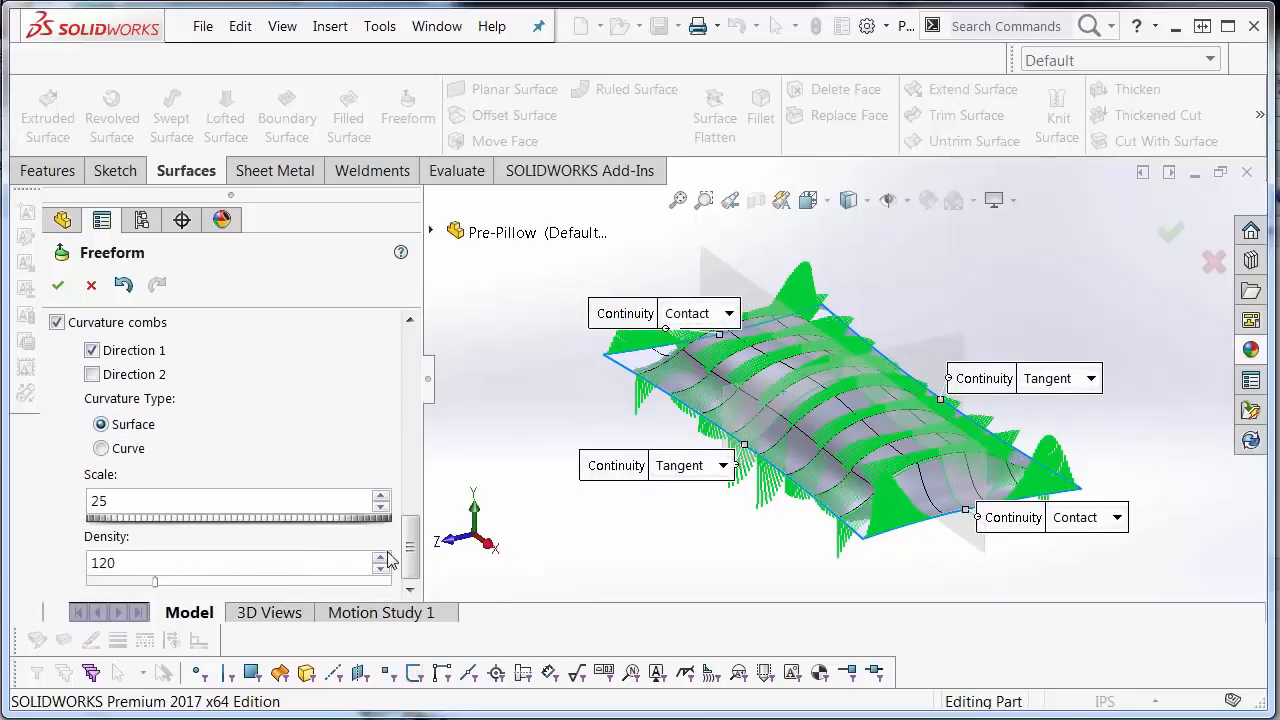
pyautogui.click(380, 496)
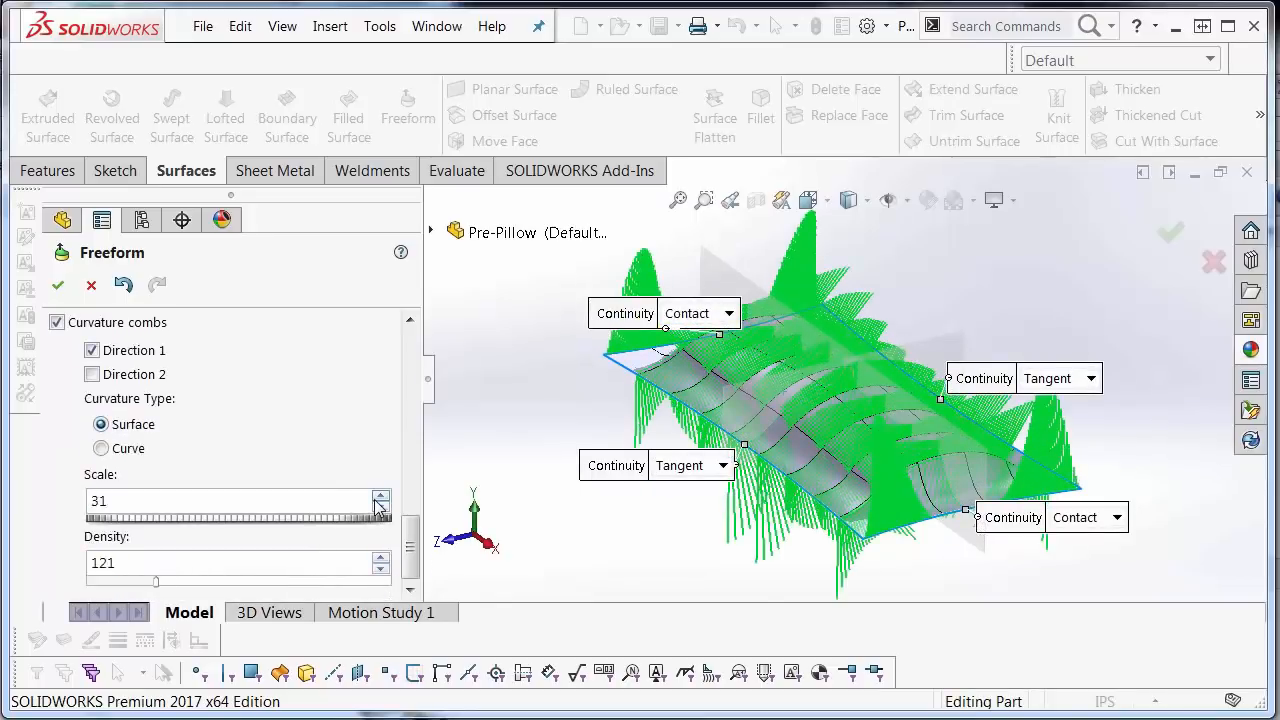
pyautogui.click(380, 508)
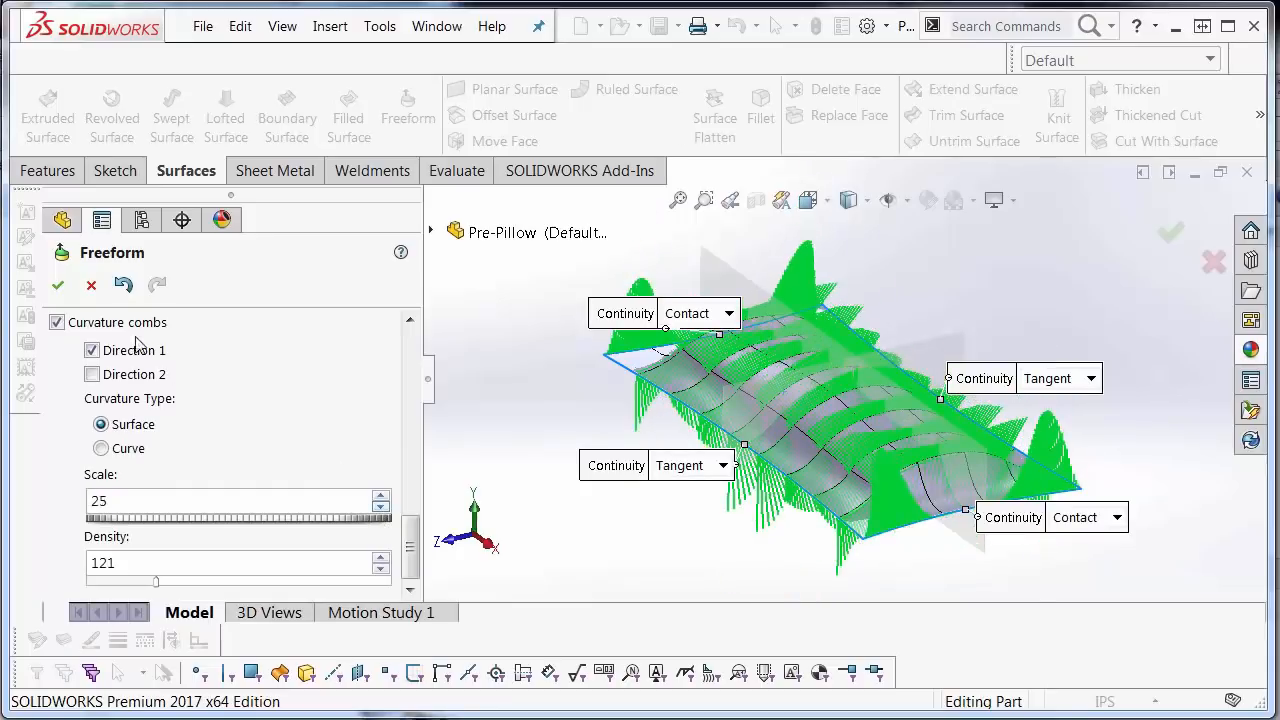
pyautogui.click(56, 284)
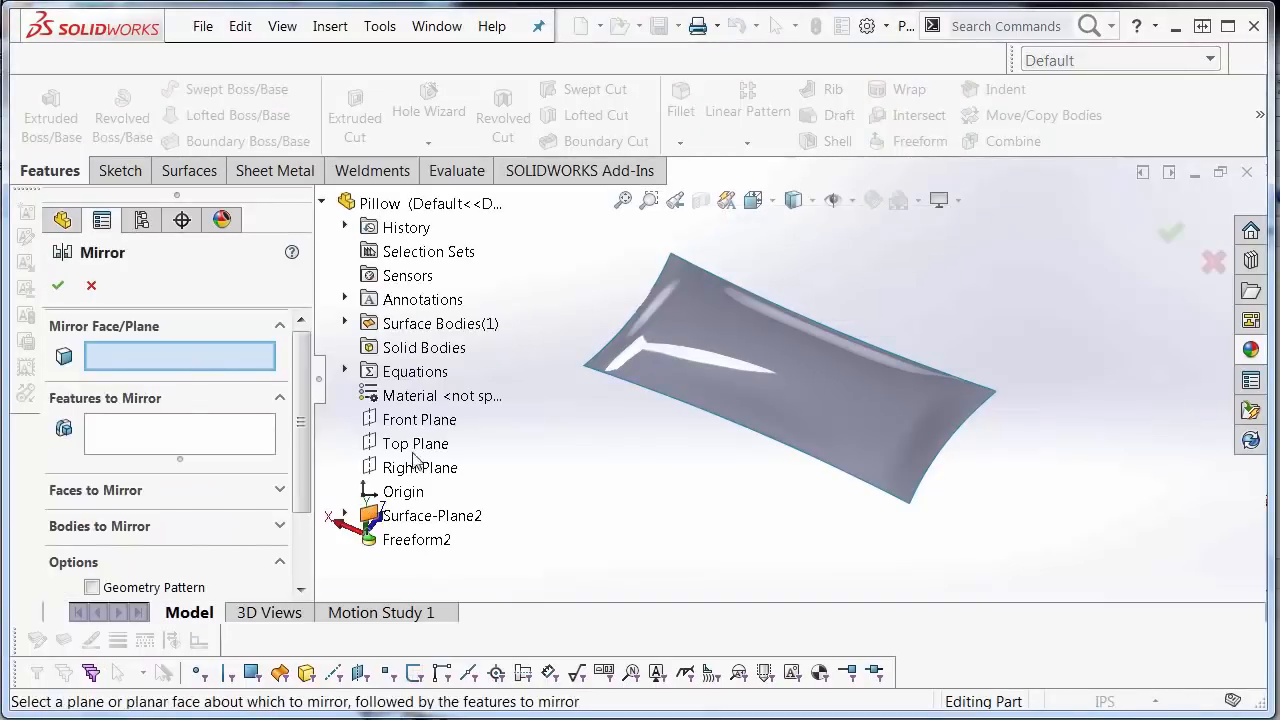
# Mirror Freeform2 about the Top Plane with Knit surfaces on, then inspect it with a section cut
pyautogui.click(418, 444)
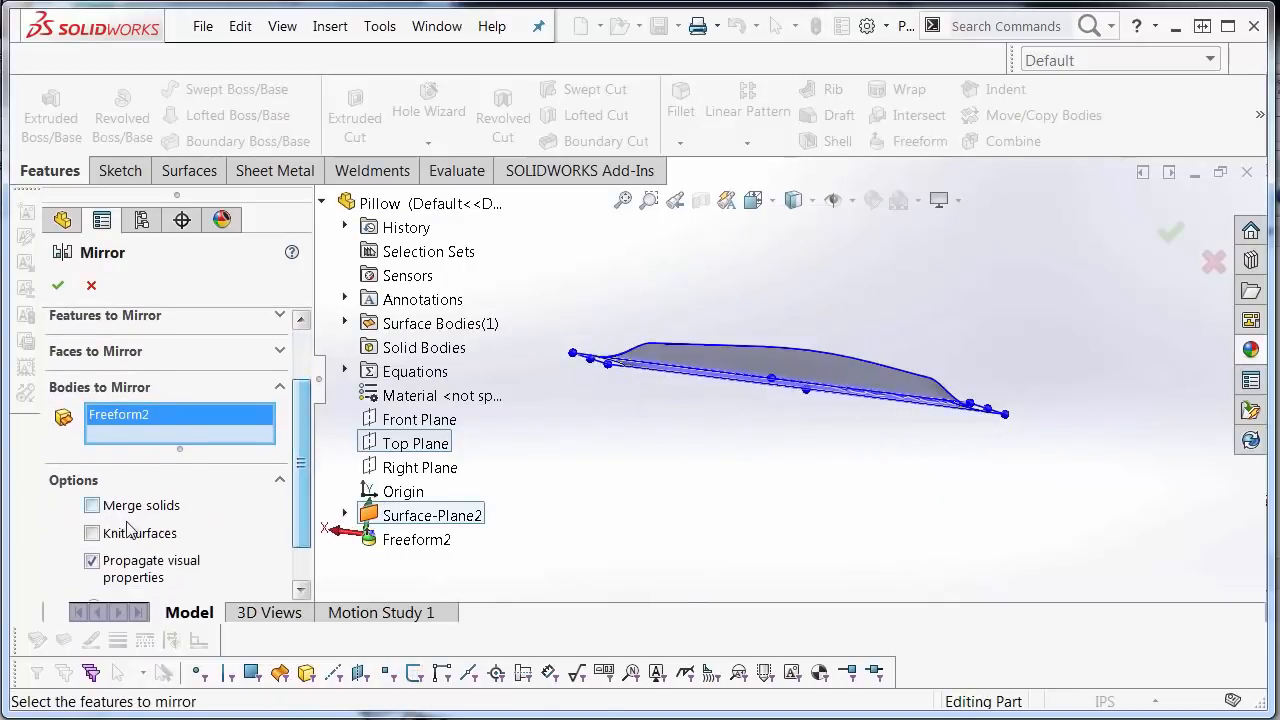
pyautogui.click(56, 284)
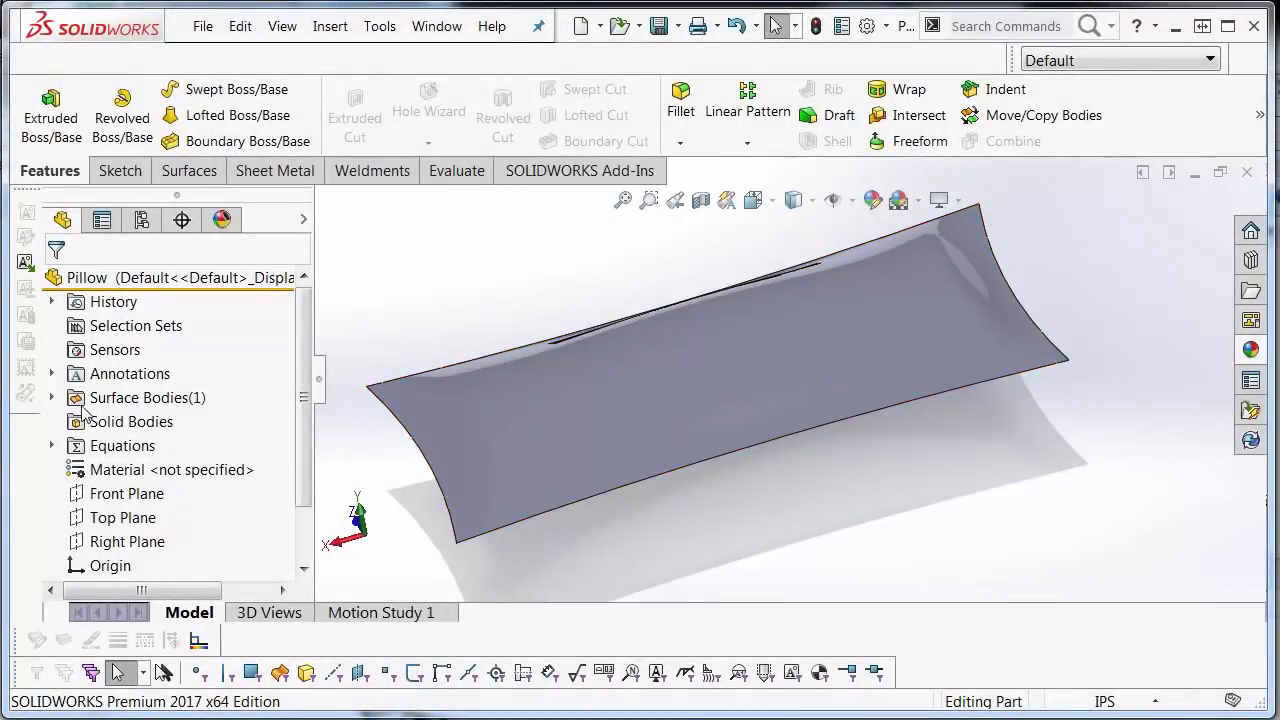
pyautogui.click(52, 396)
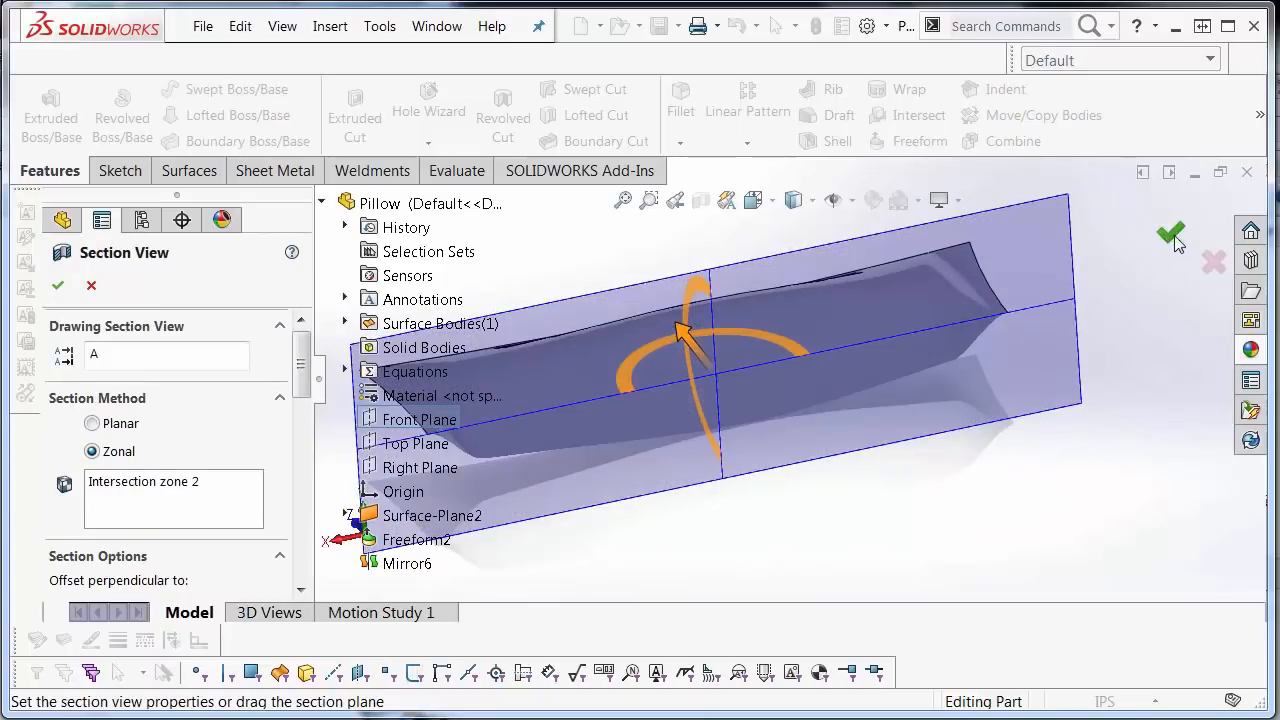
pyautogui.click(1172, 232)
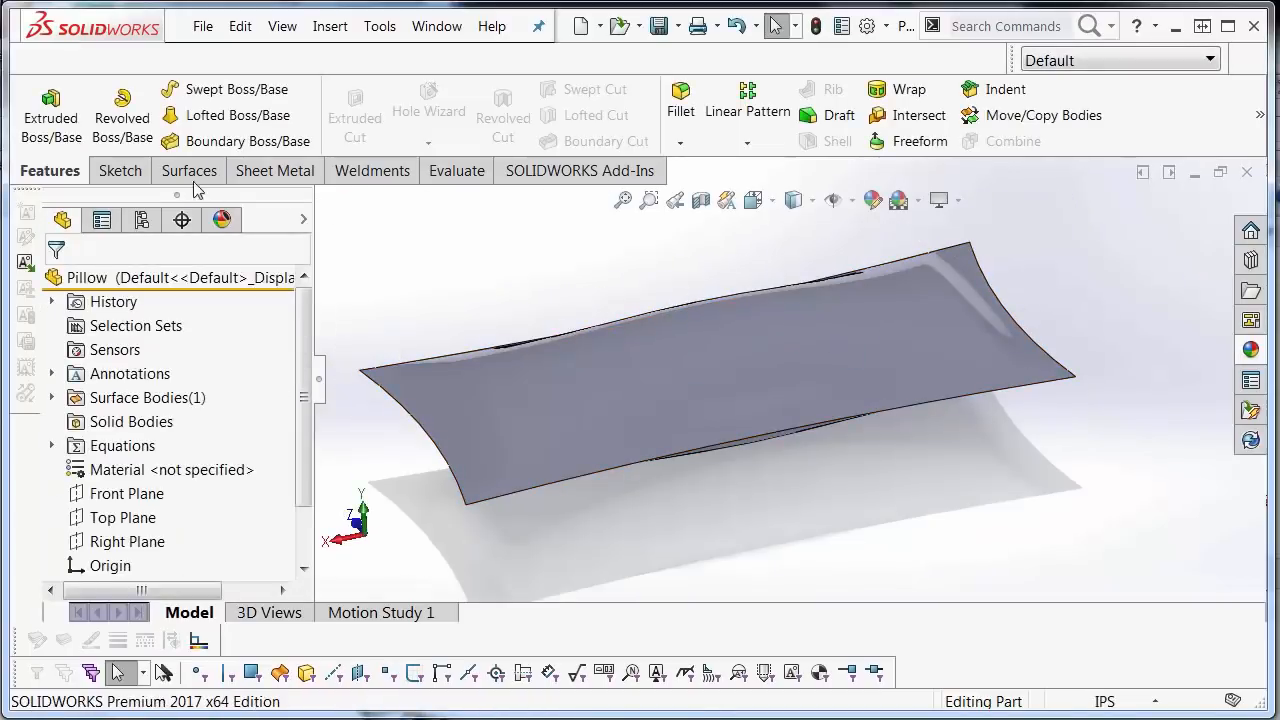
# Thicken Mirror6 as a solid from the enclosed volume and verify the filled pillow in section
pyautogui.click(186, 170)
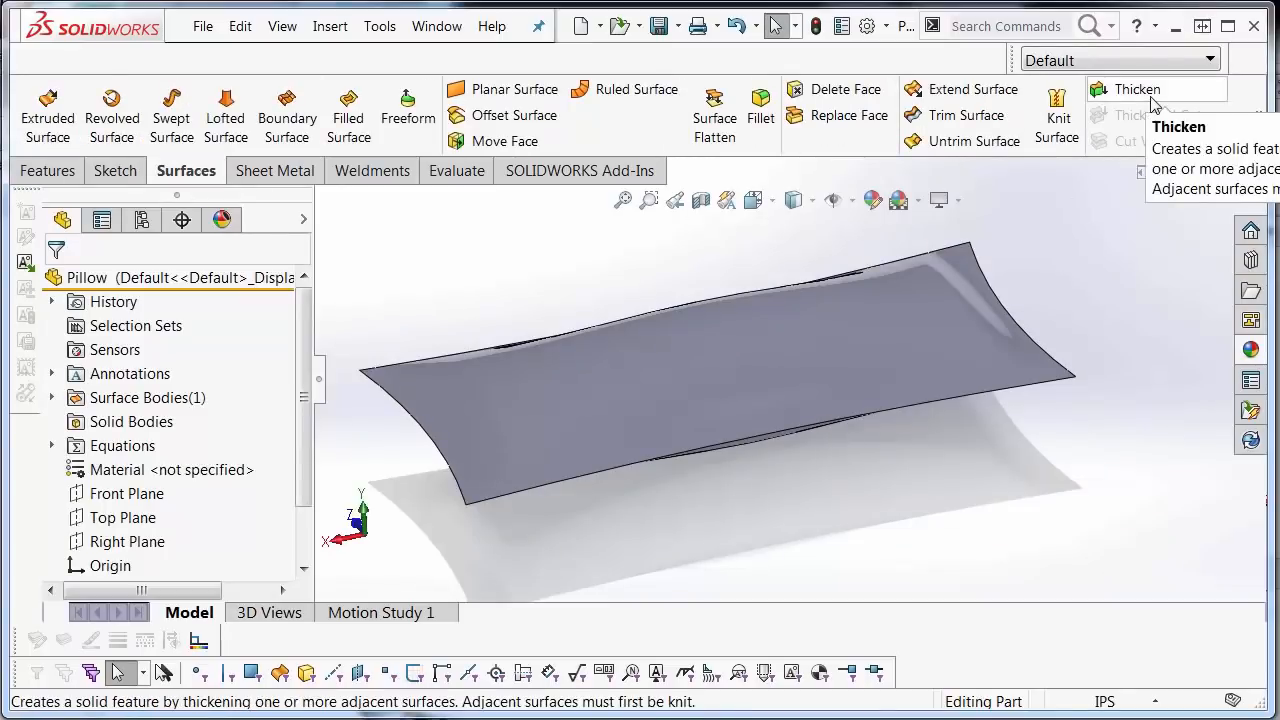
pyautogui.click(1136, 88)
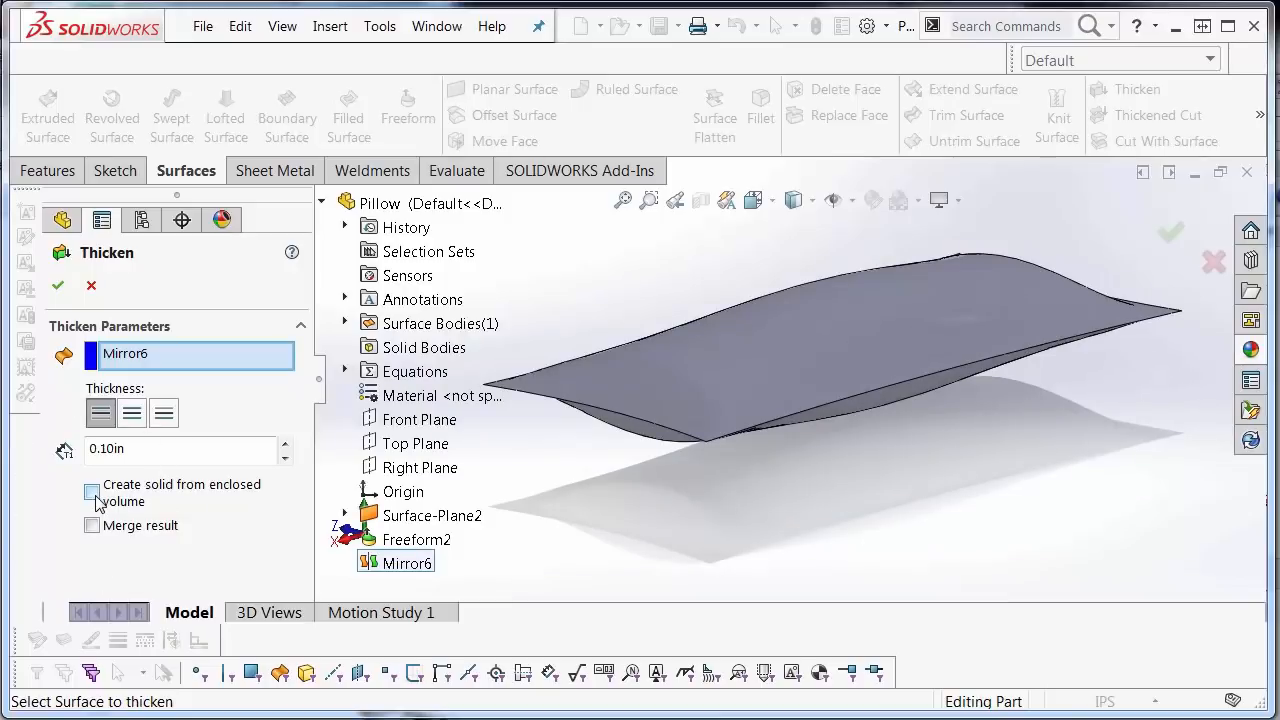
pyautogui.click(92, 492)
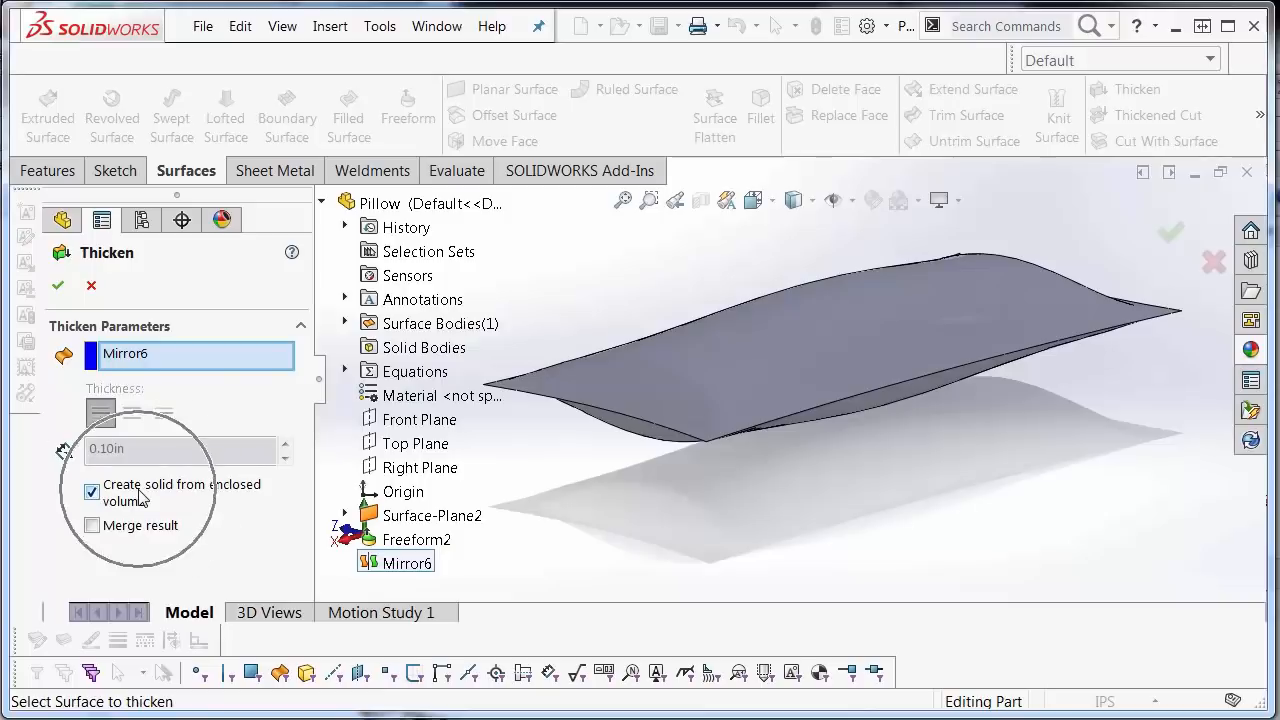
pyautogui.click(56, 284)
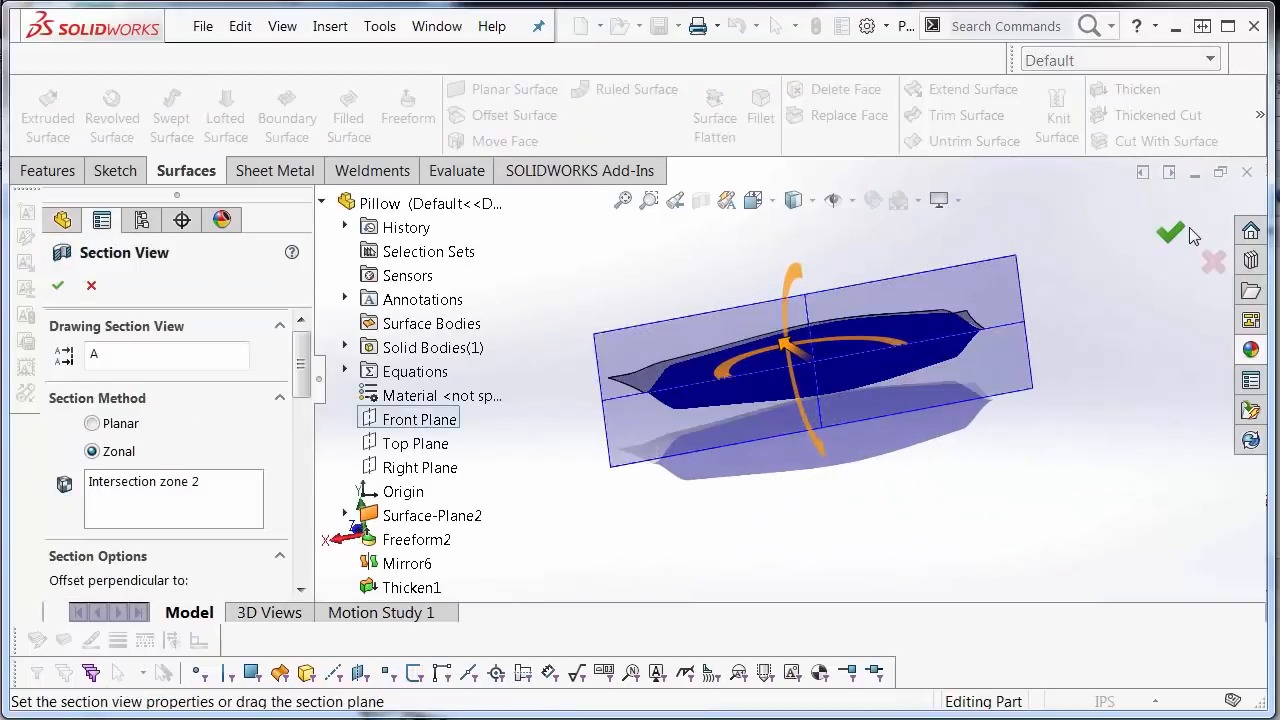
pyautogui.click(1170, 232)
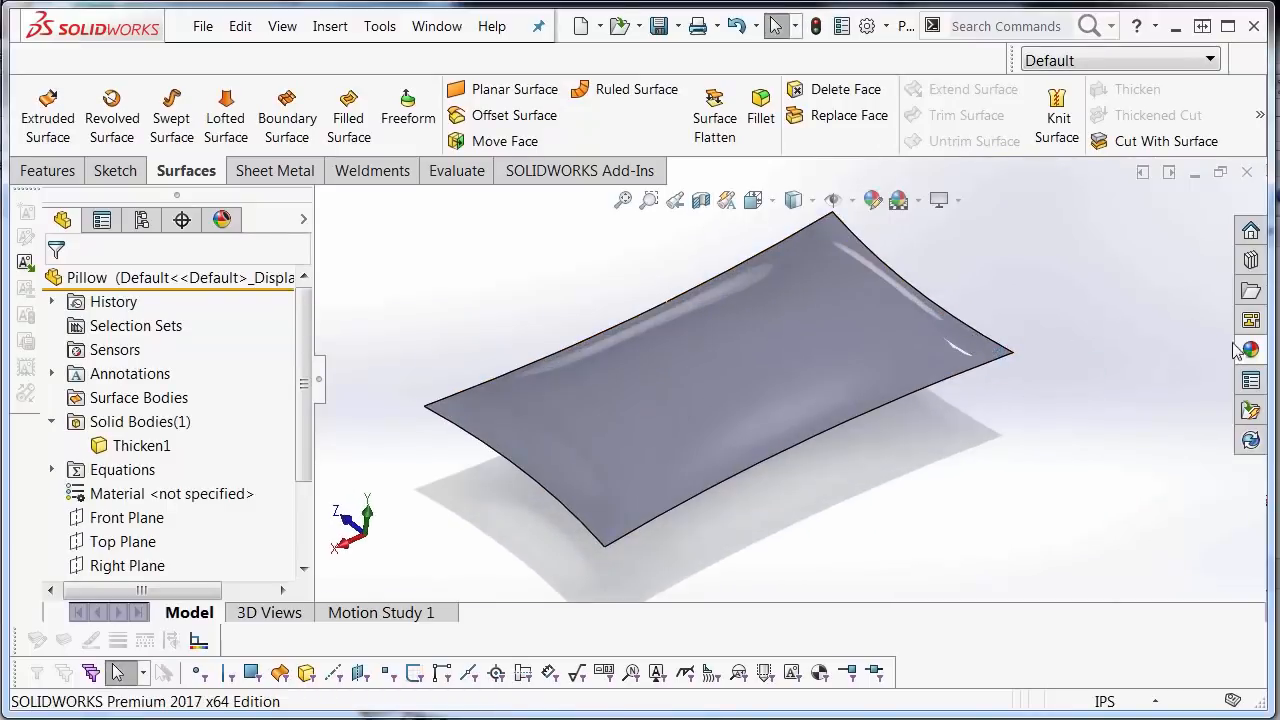
# Apply a beige woven cloth appearance to the pillow and rotate to view it
pyautogui.click(1248, 350)
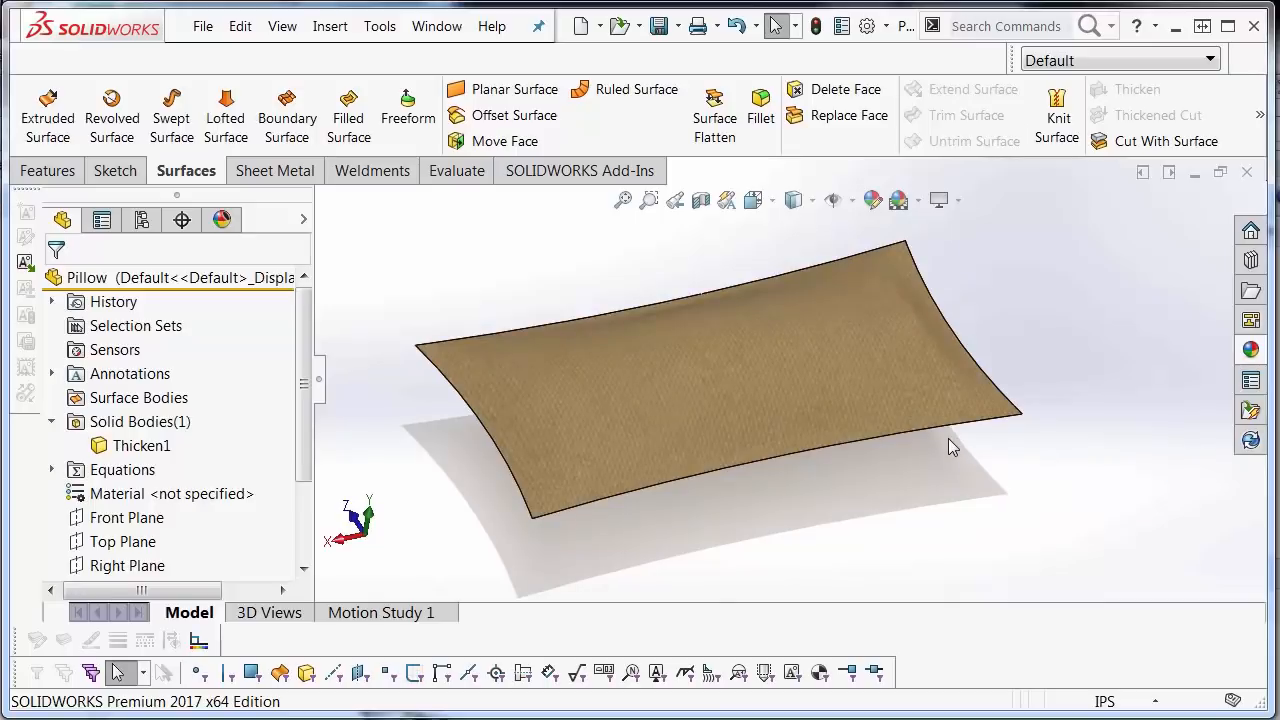
pyautogui.moveTo(950, 448); pyautogui.dragTo(888, 448)
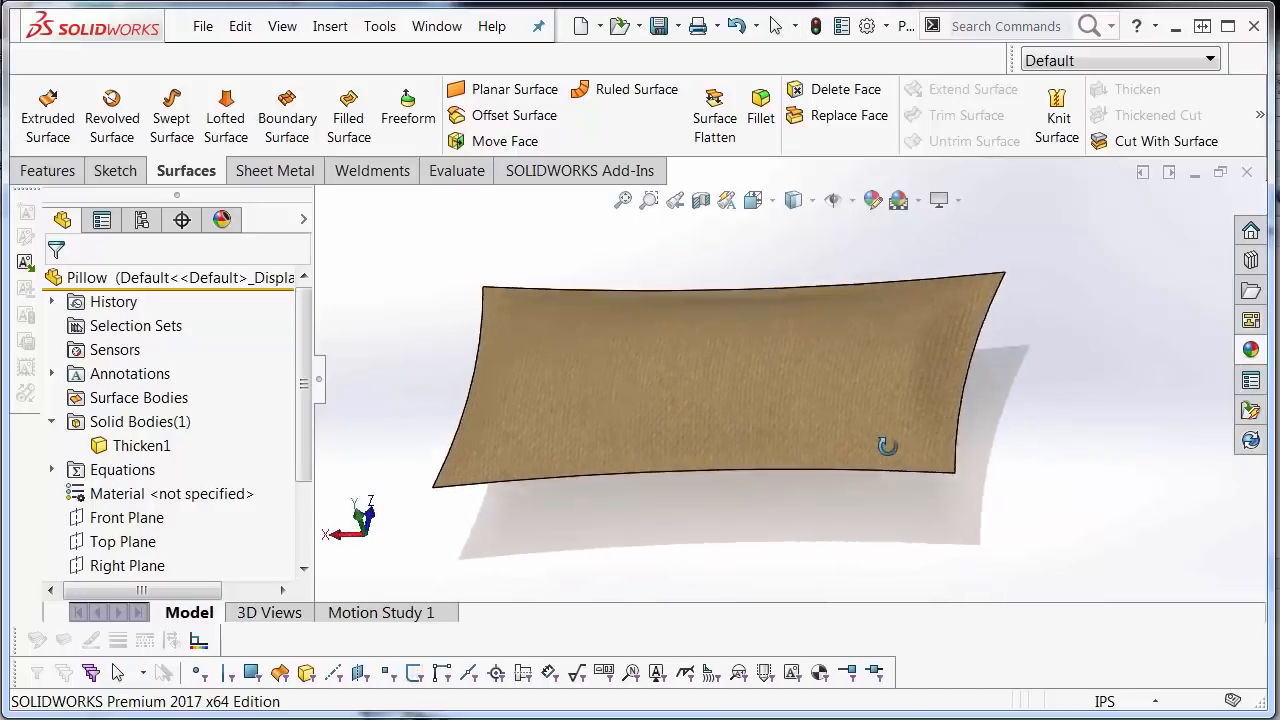